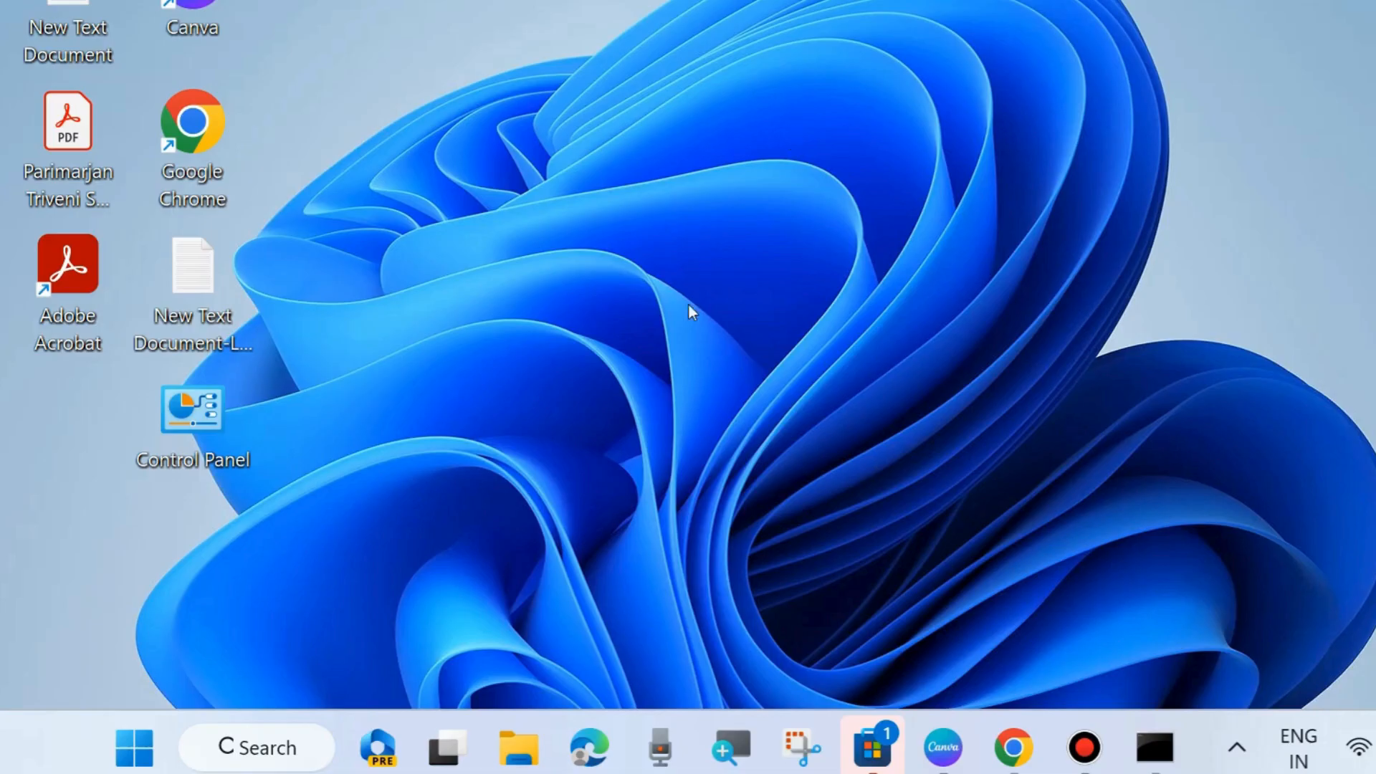
{"action": "mouse_move", "coordinate": [394, 651]}
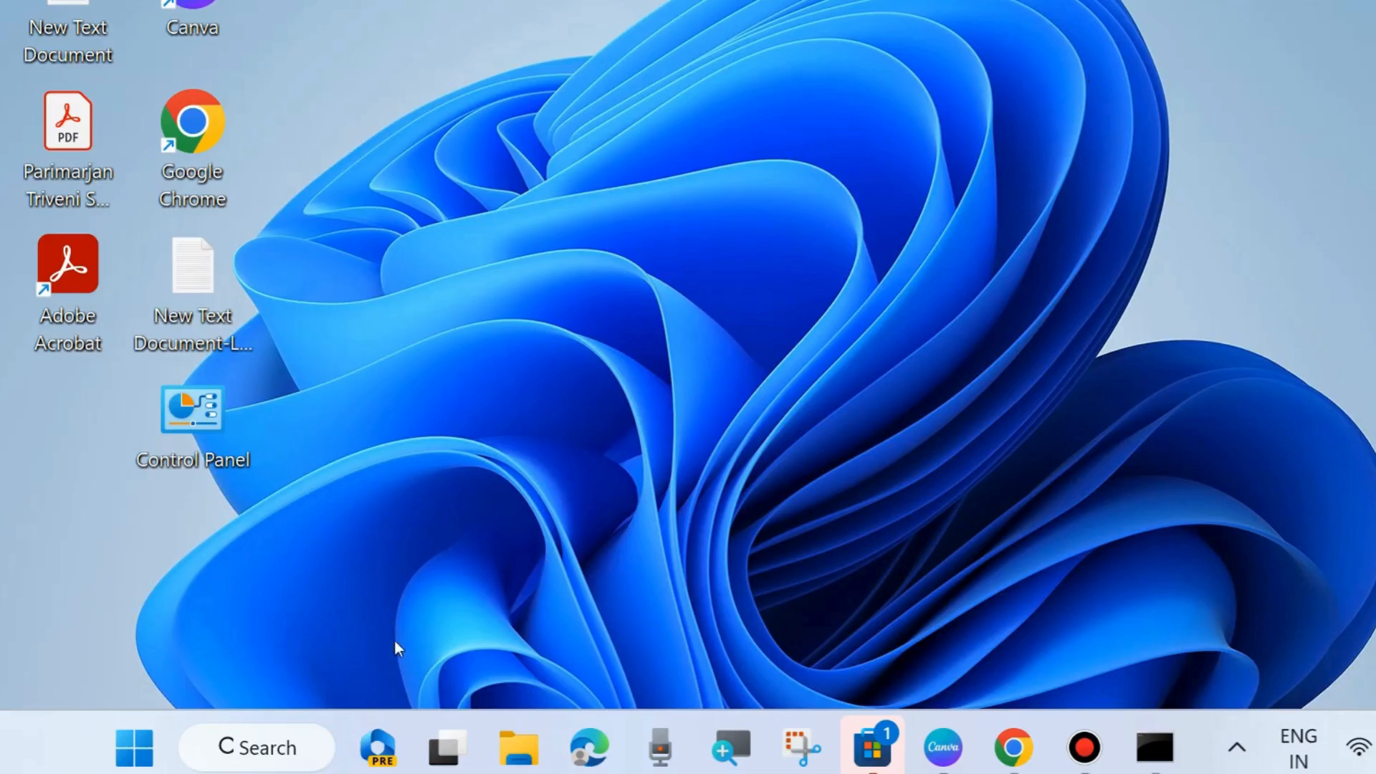
Step: Browse the Start quick menu's shutdown options, then refresh the desktop
{"action": "right_click", "coordinate": [132, 748]}
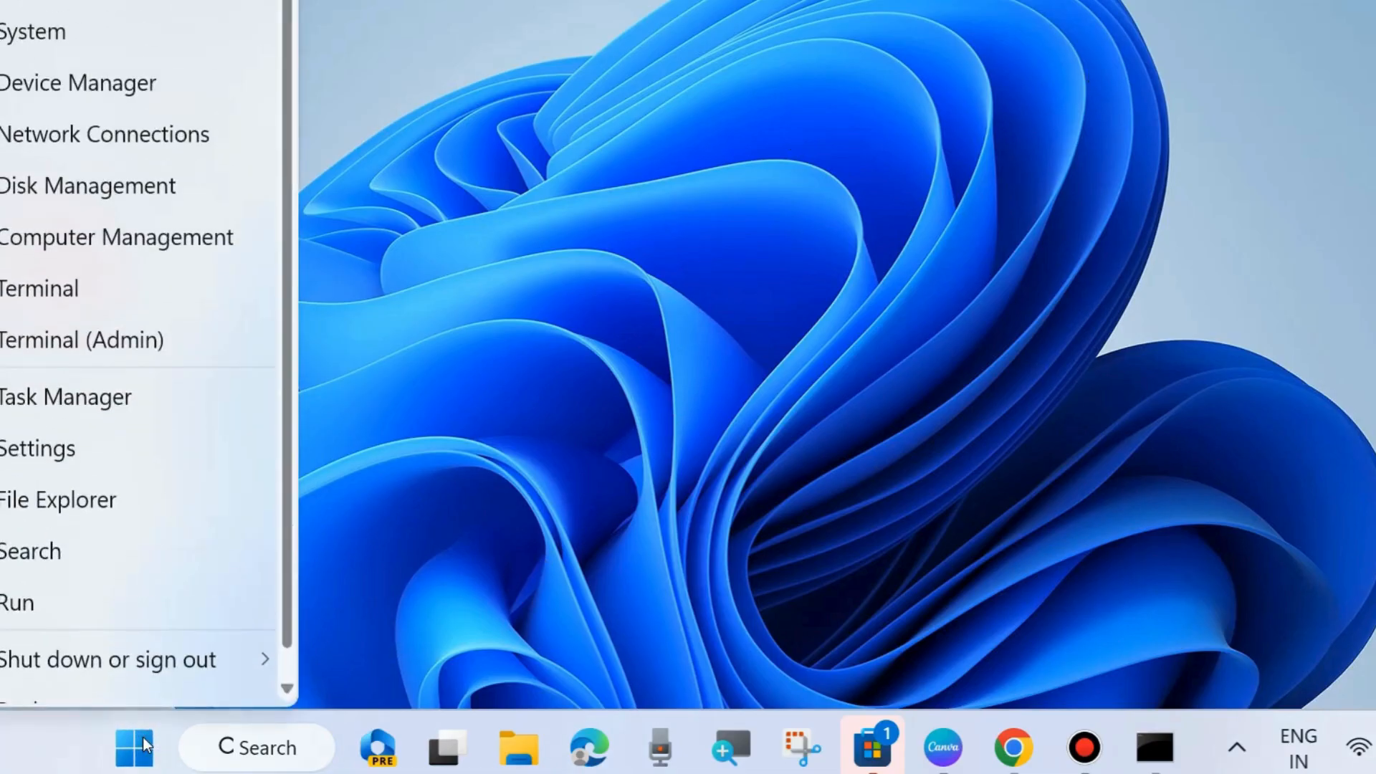
{"action": "left_click", "coordinate": [108, 658]}
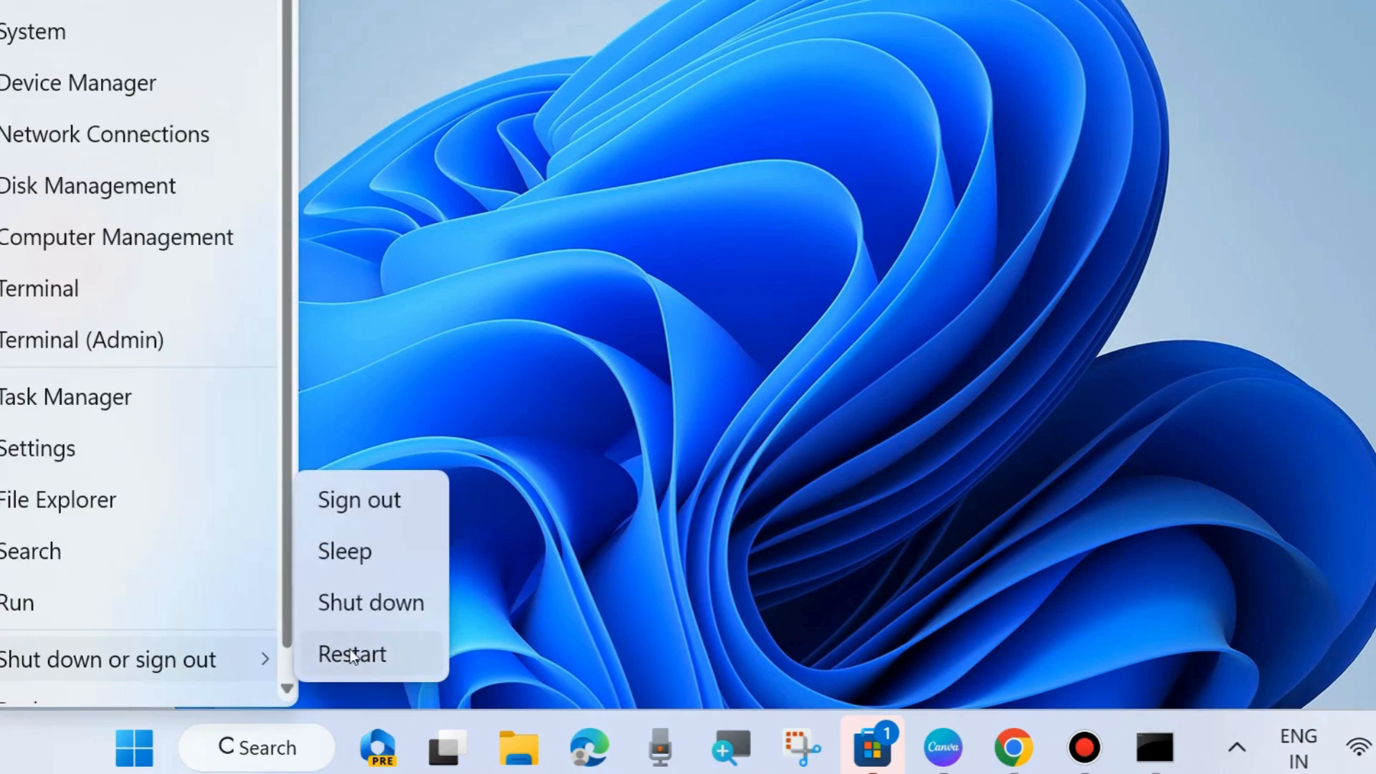
{"action": "mouse_move", "coordinate": [337, 699]}
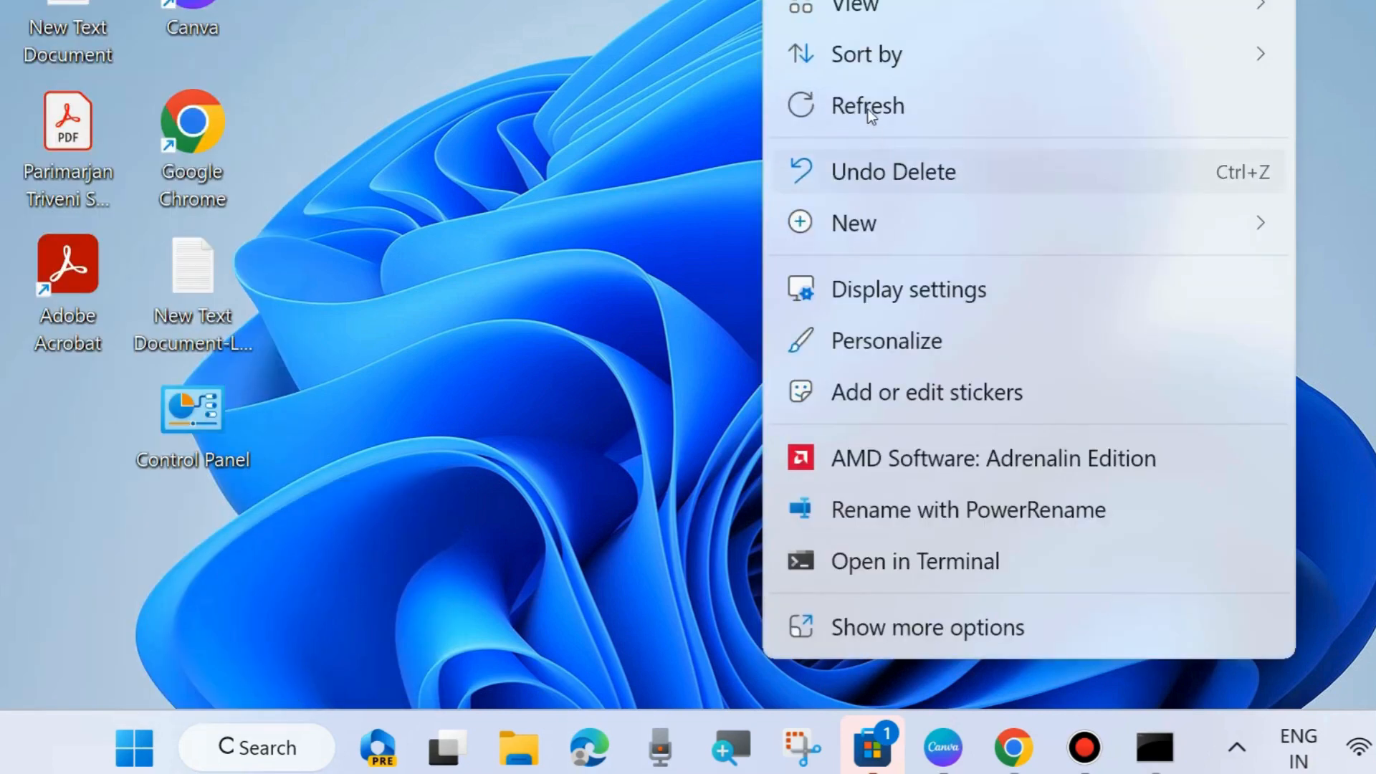
{"action": "left_click", "coordinate": [729, 290]}
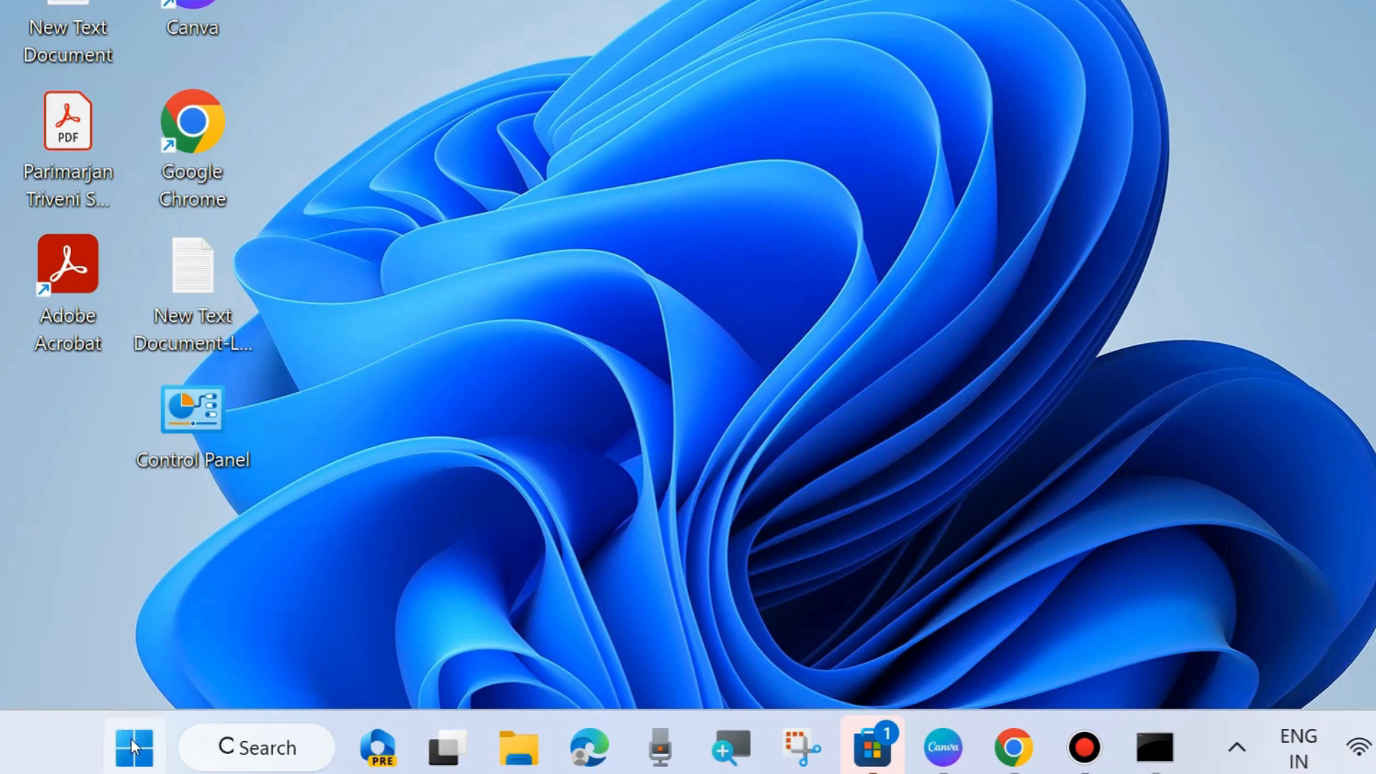
{"action": "mouse_move", "coordinate": [131, 747]}
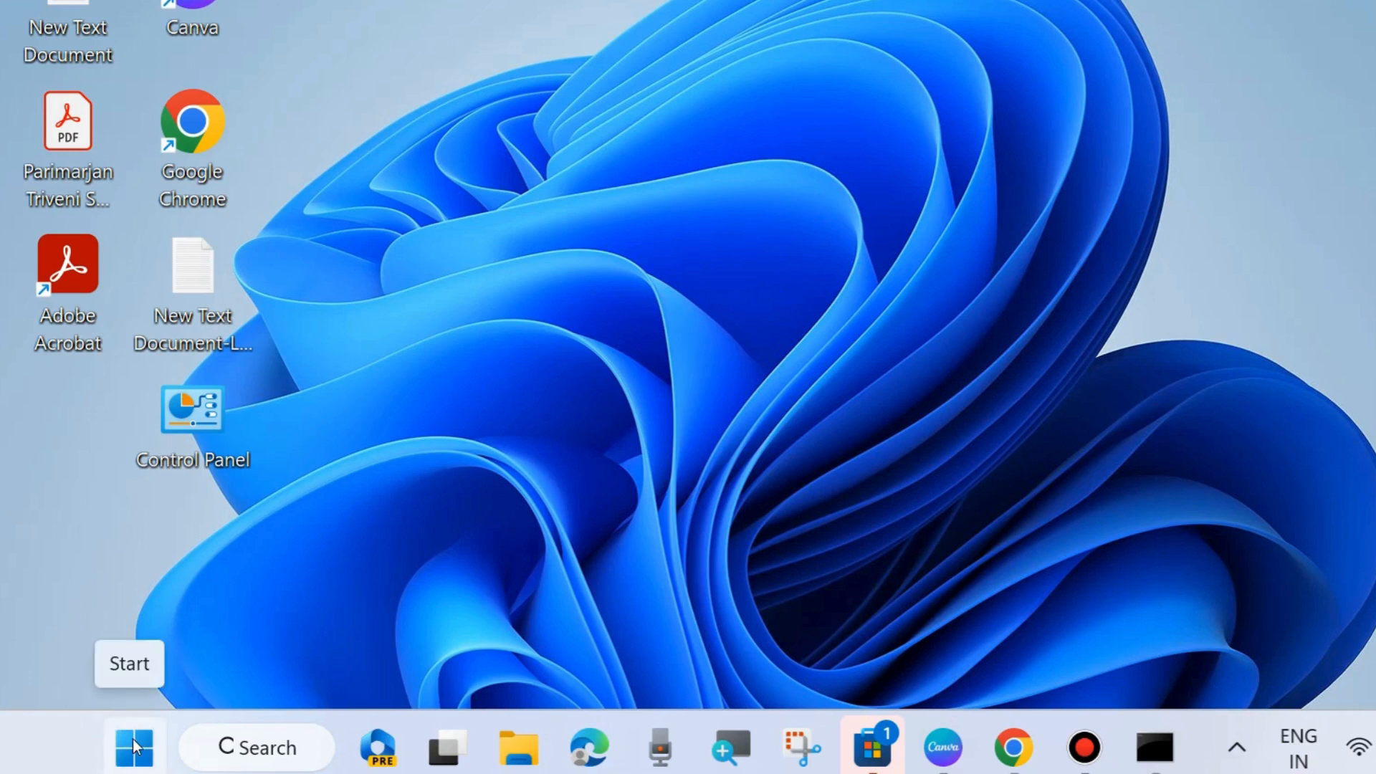
Step: Launch the Hardware and Devices troubleshooter via Run with msdt.exe -id DeviceDiagnostic
{"action": "right_click", "coordinate": [132, 747]}
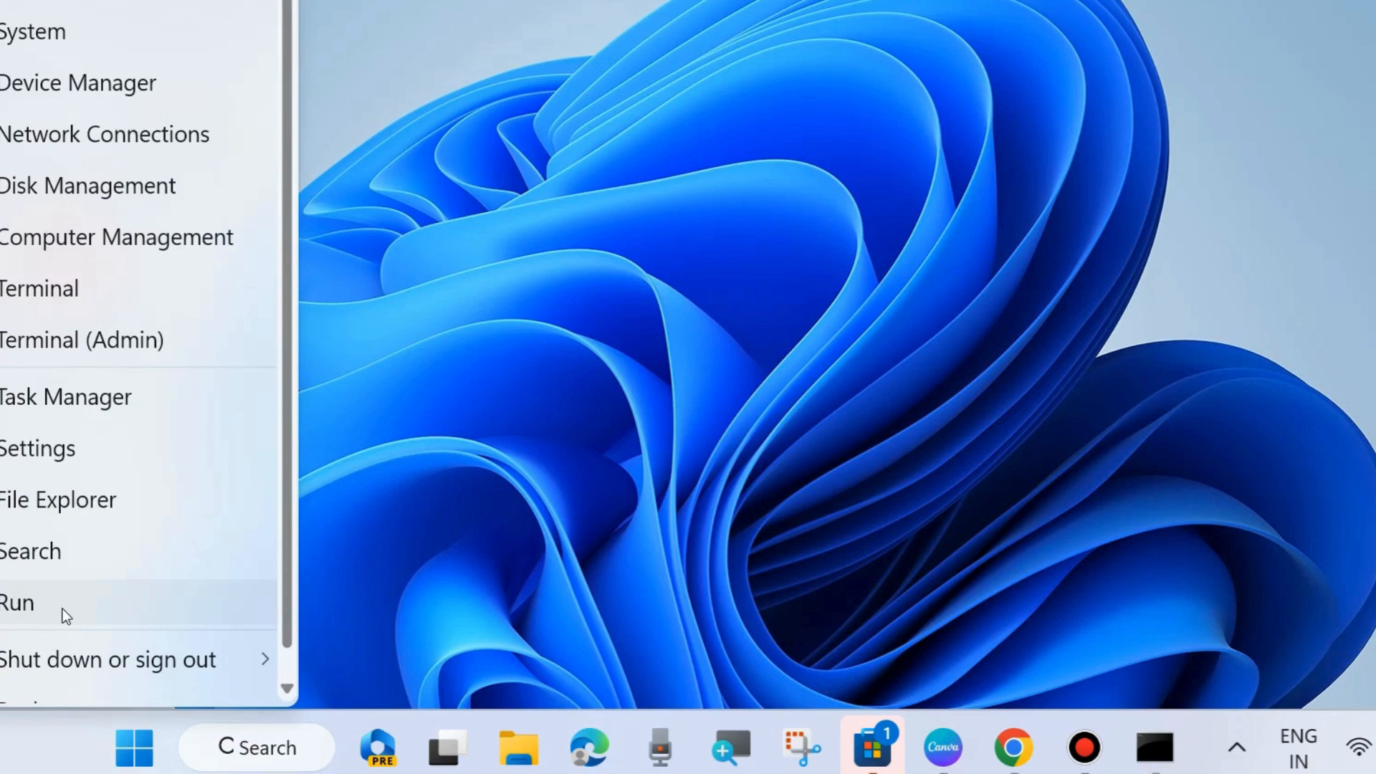
{"action": "left_click", "coordinate": [16, 604]}
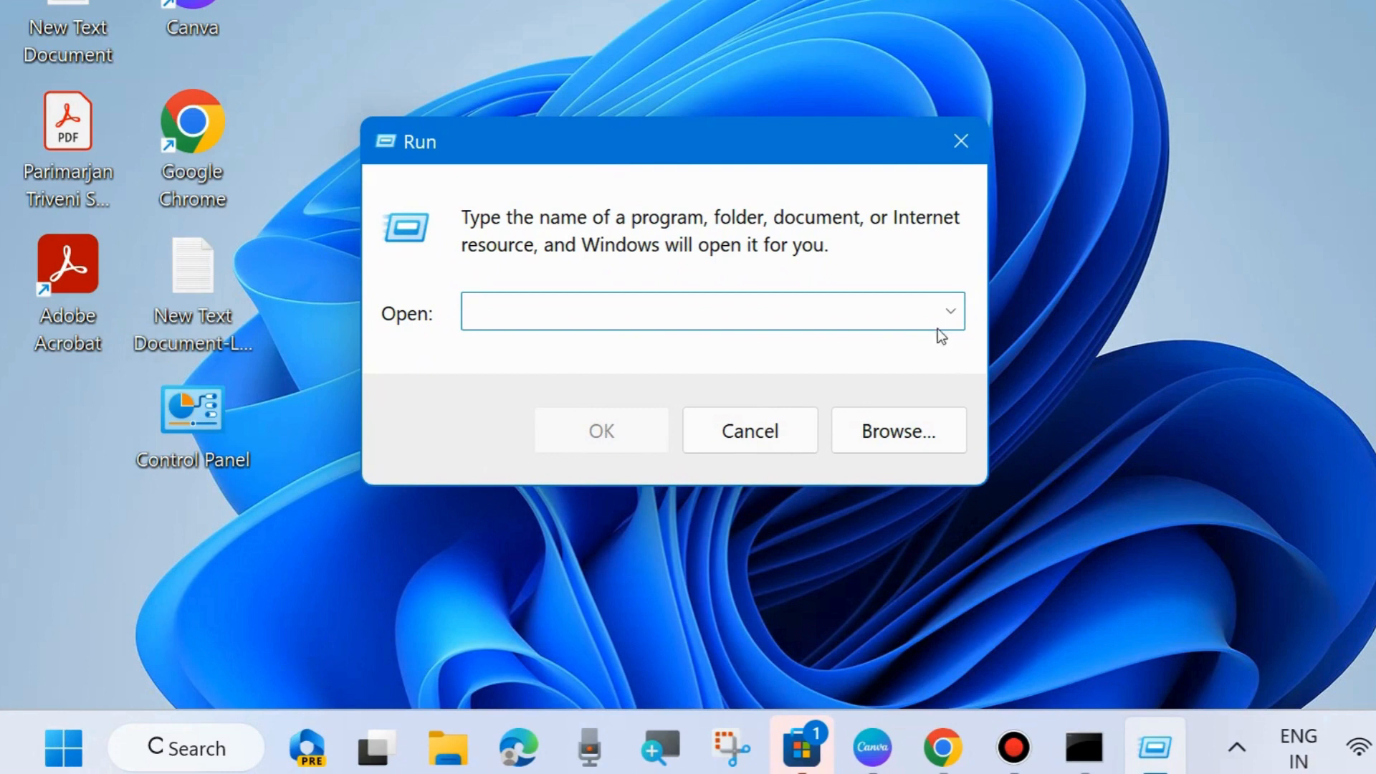
{"action": "left_click", "coordinate": [951, 311]}
{"action": "type", "text": "msdt.exe -id DeviceDiagnostic"}
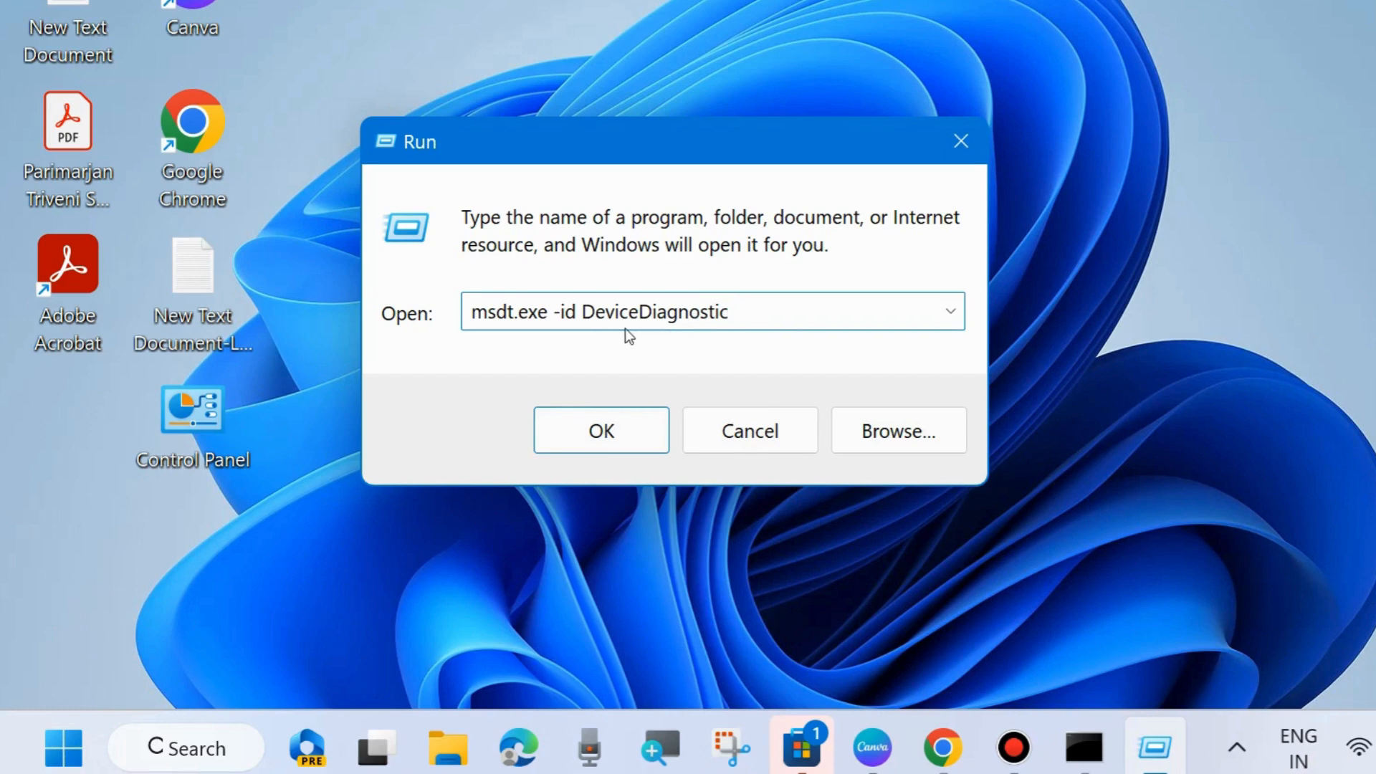
{"action": "left_click", "coordinate": [601, 431]}
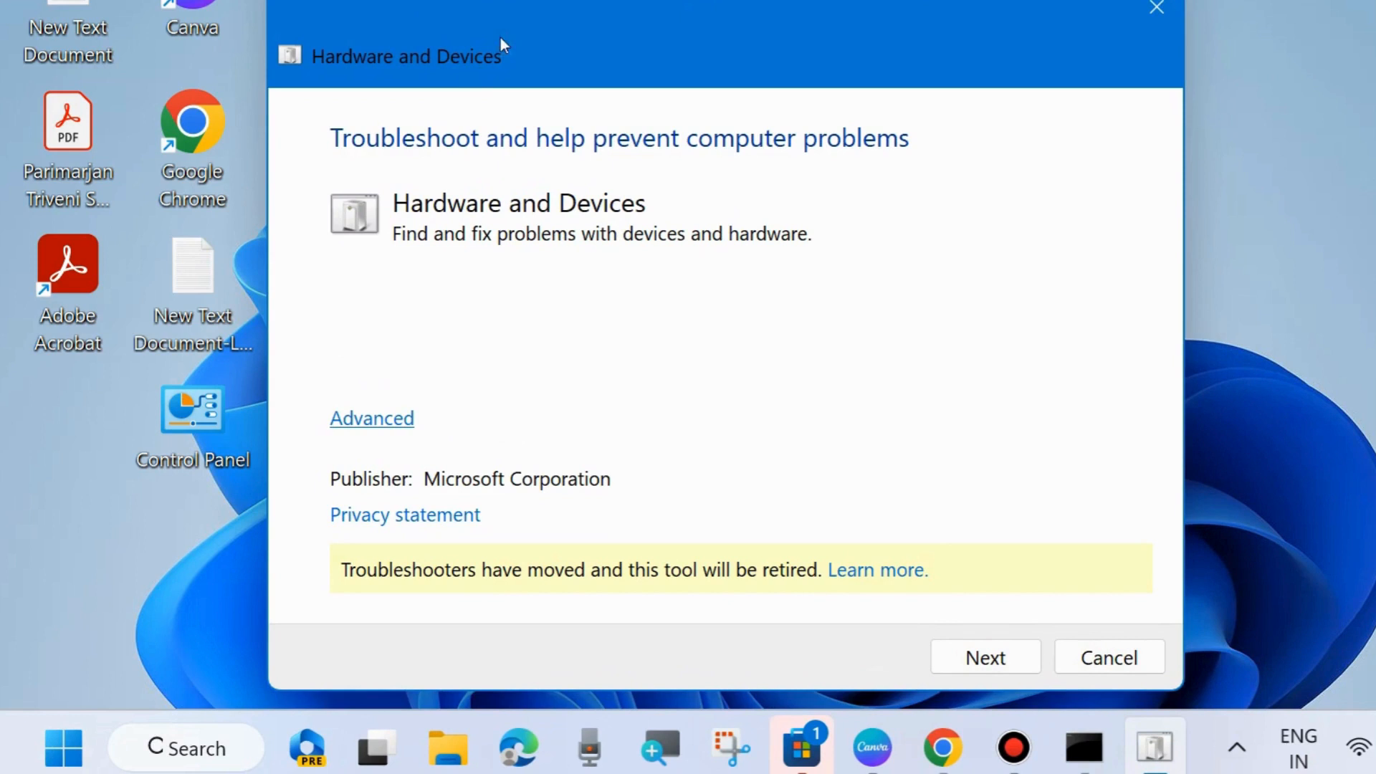
{"action": "mouse_move", "coordinate": [433, 266]}
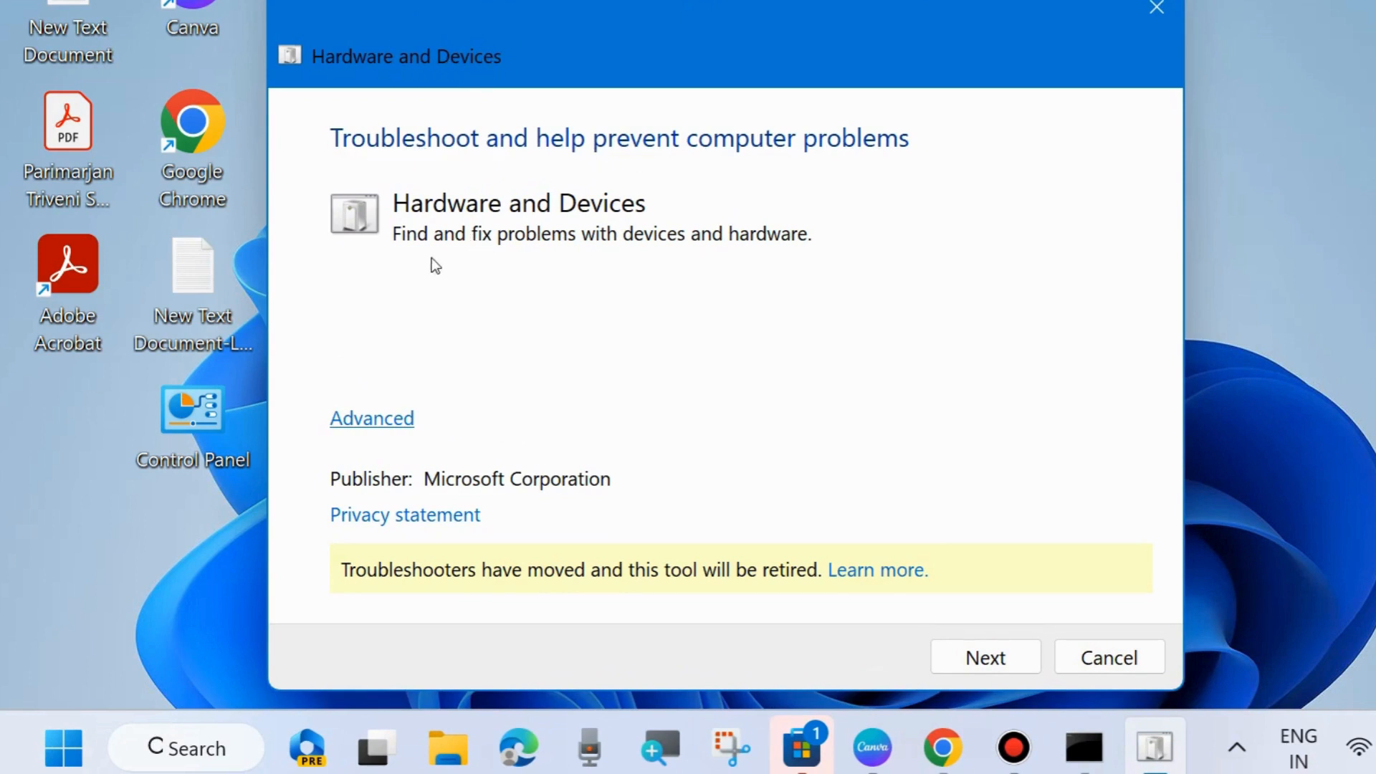
Step: Run the troubleshooter with automatic repairs, confirm the fix, and close it
{"action": "left_click", "coordinate": [372, 419]}
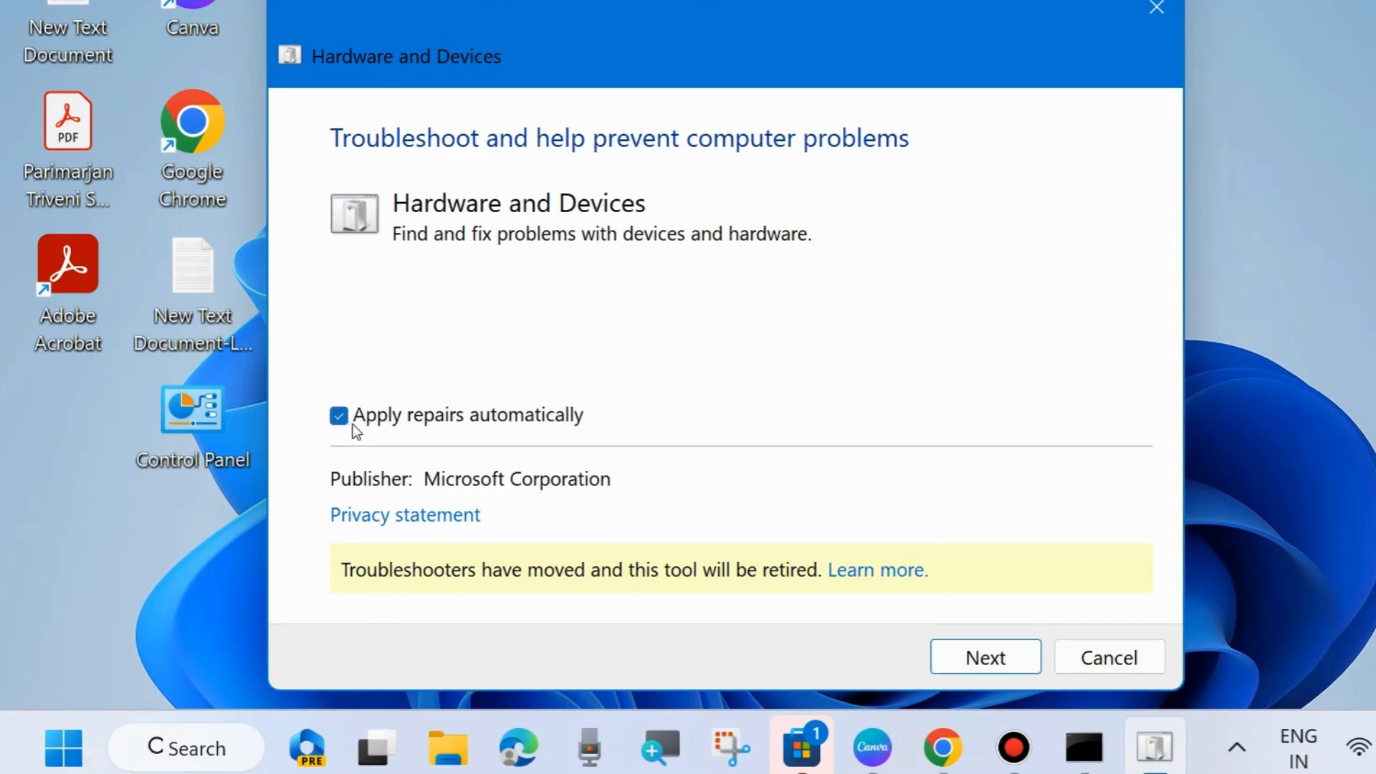
{"action": "mouse_move", "coordinate": [948, 550]}
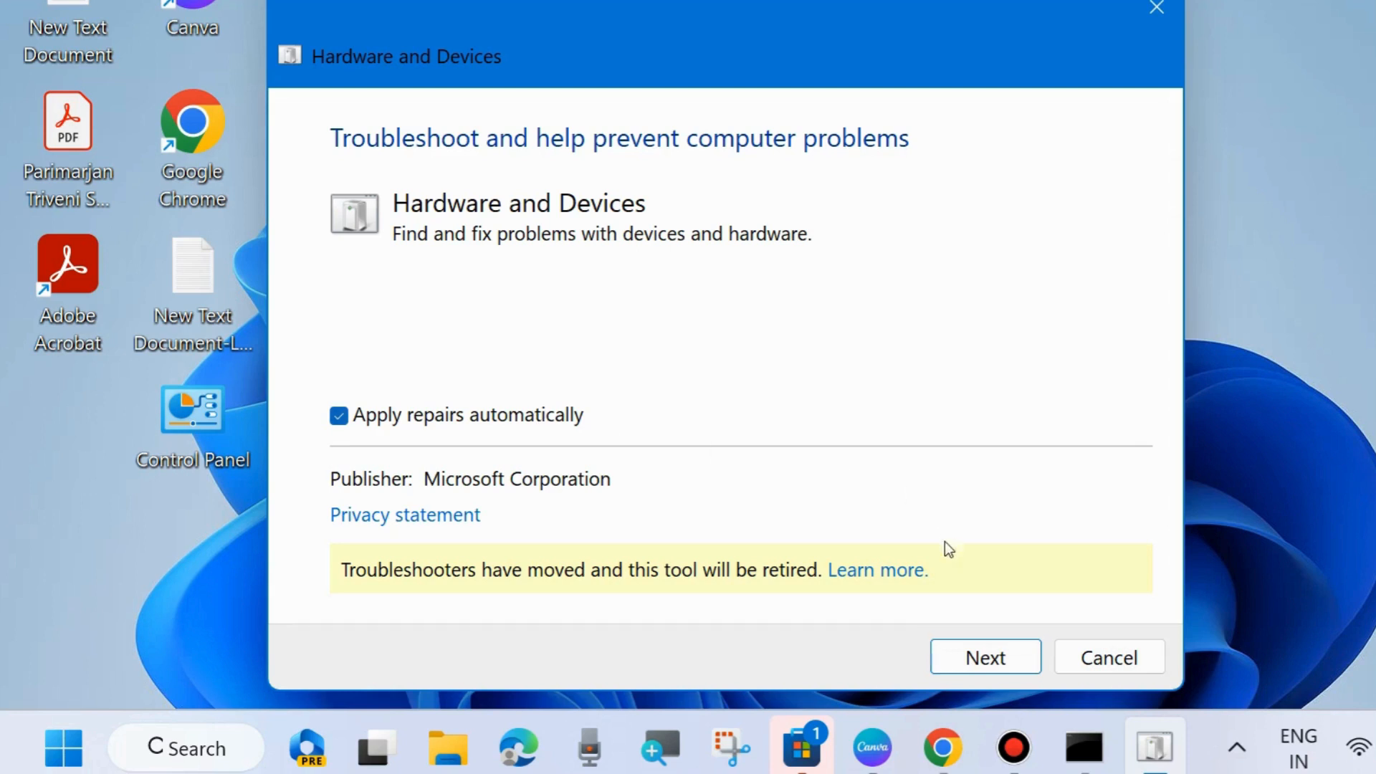
{"action": "left_click", "coordinate": [986, 657]}
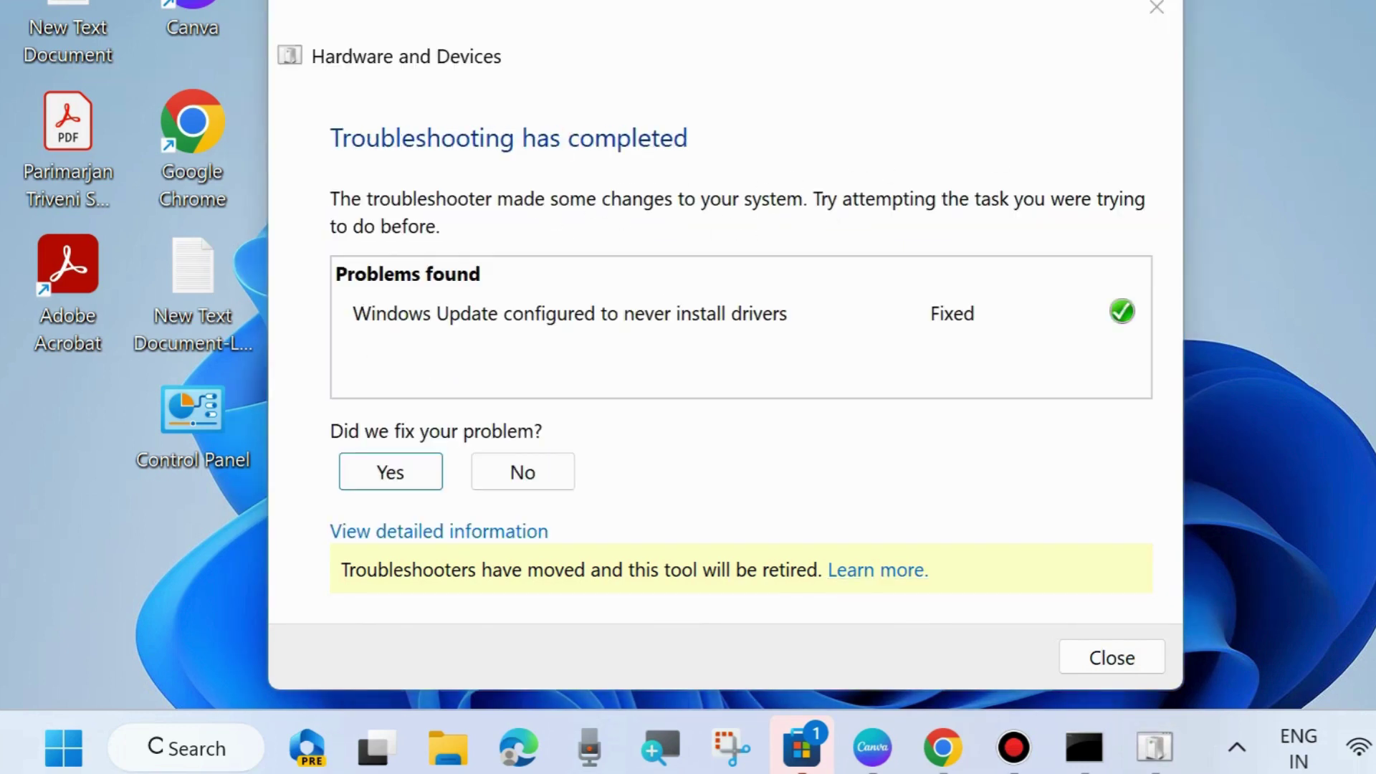
{"action": "mouse_move", "coordinate": [965, 328]}
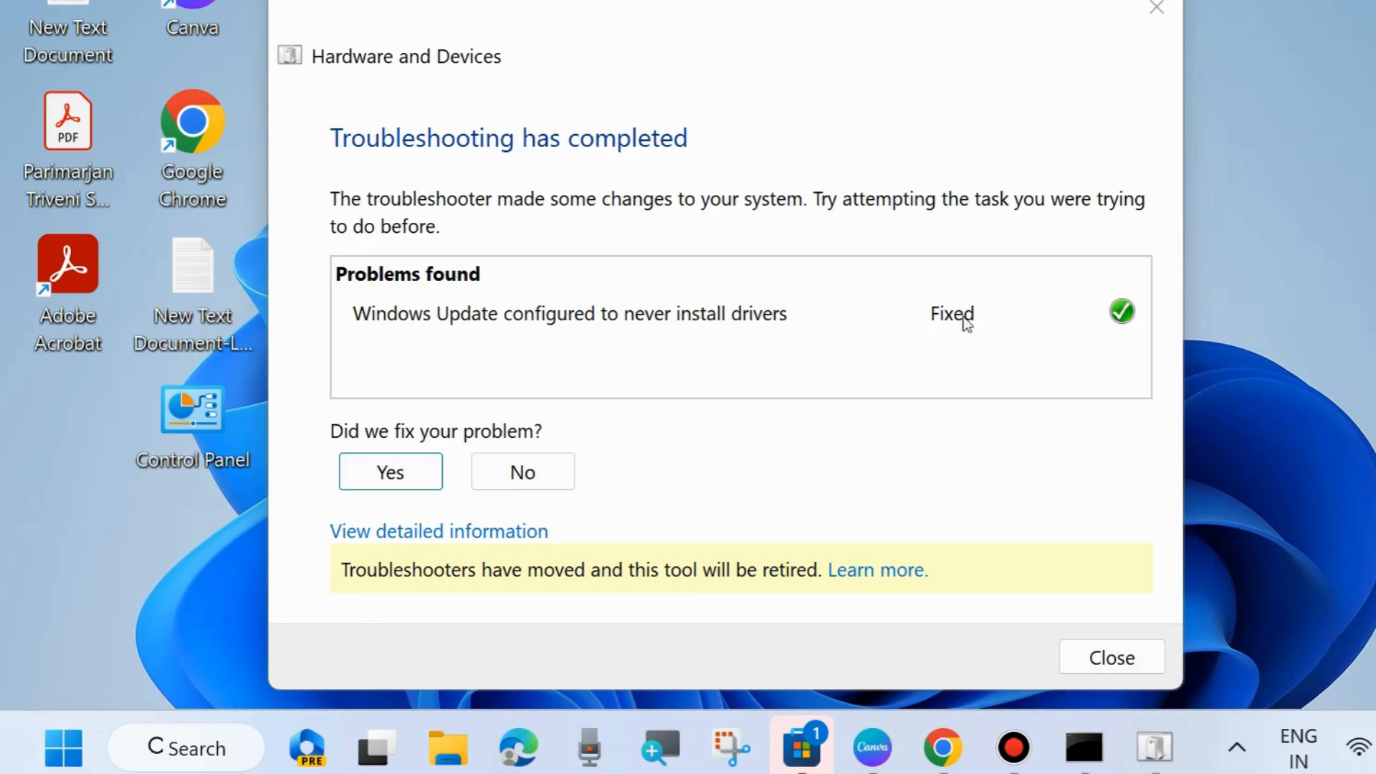
{"action": "left_click", "coordinate": [390, 472]}
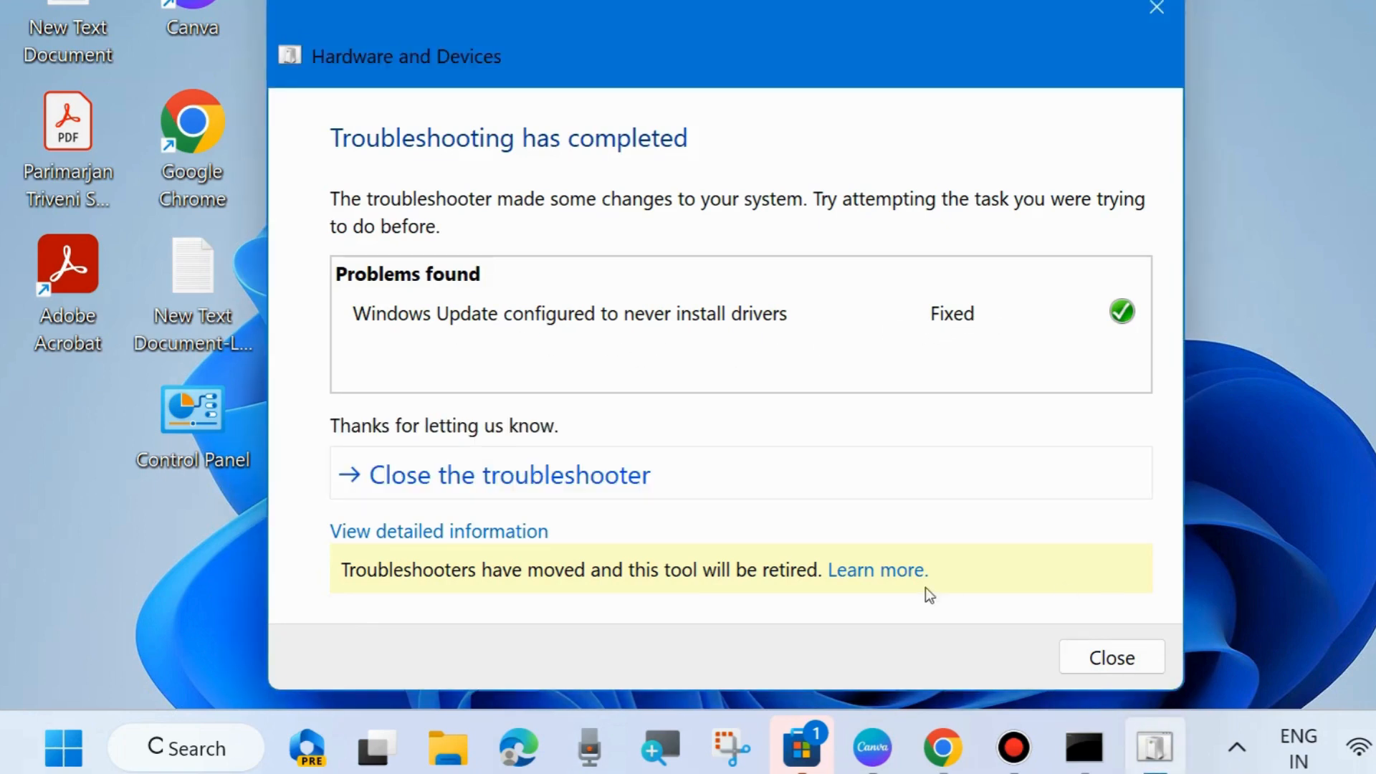
{"action": "left_click", "coordinate": [1111, 656]}
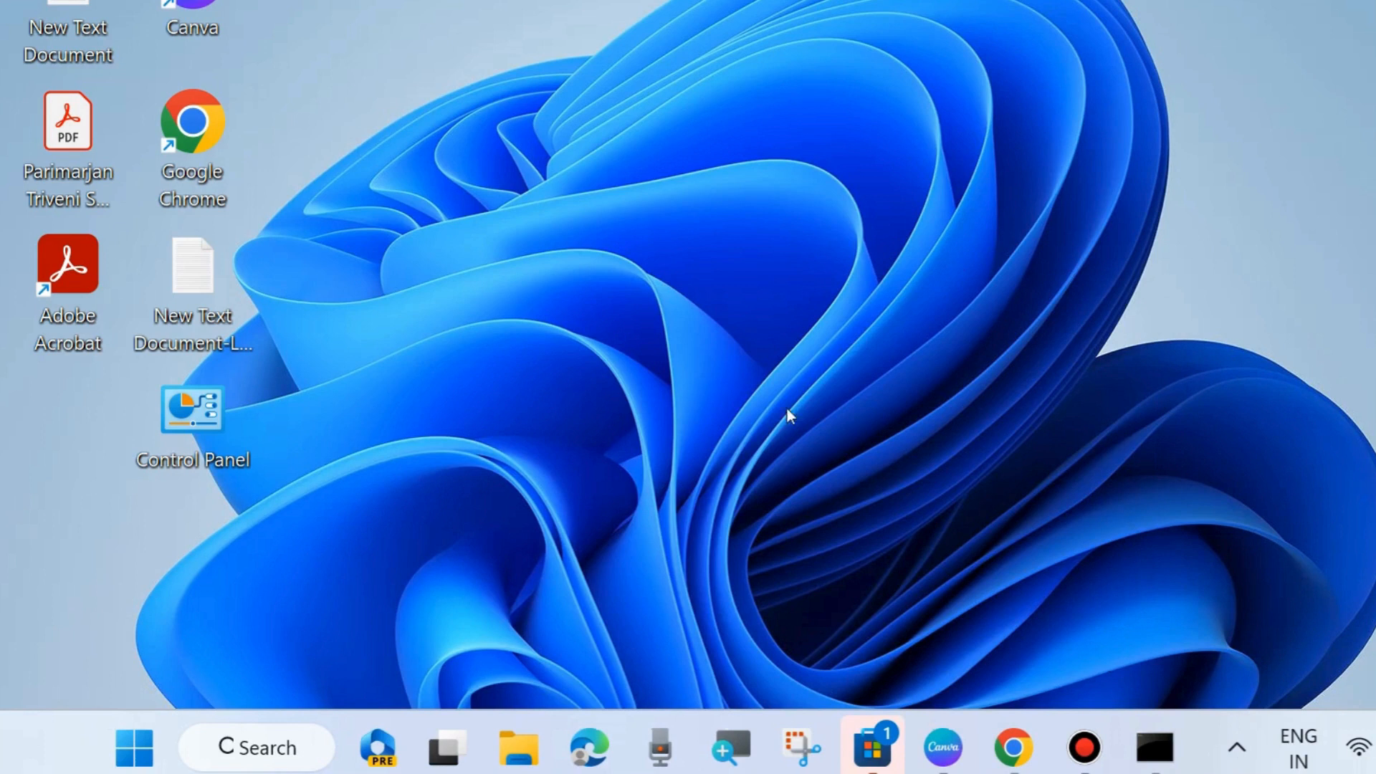
{"action": "mouse_move", "coordinate": [750, 321]}
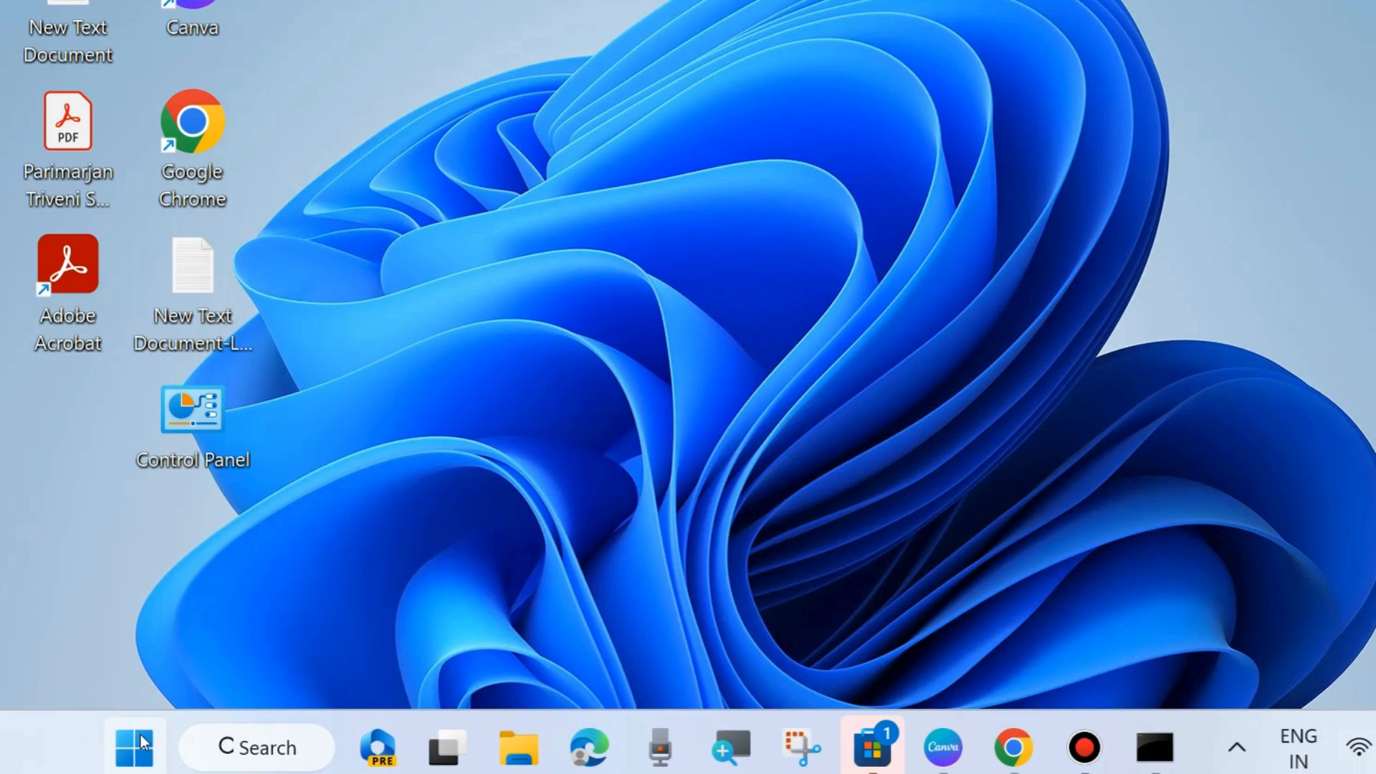
Step: Launch Device Manager from the Start quick-access menu
{"action": "right_click", "coordinate": [134, 748]}
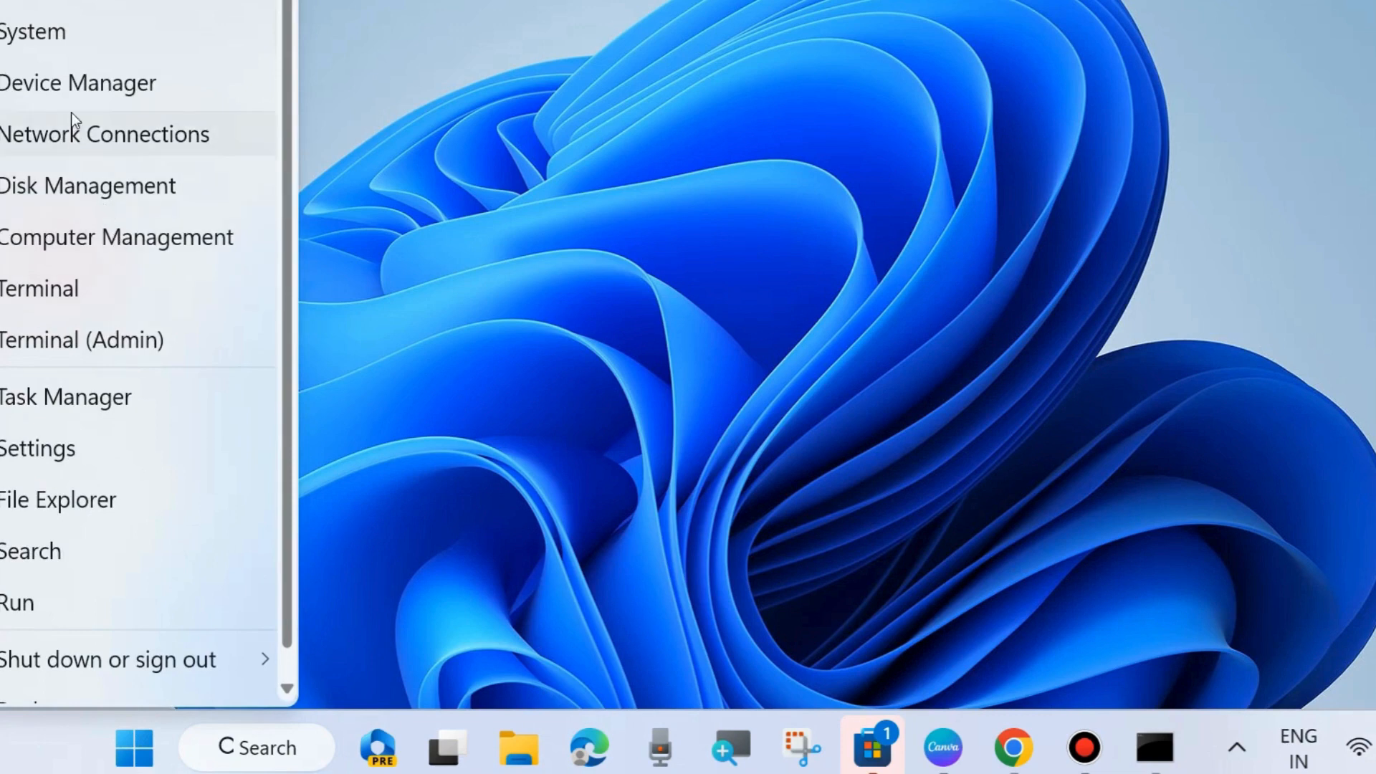
{"action": "left_click", "coordinate": [74, 83]}
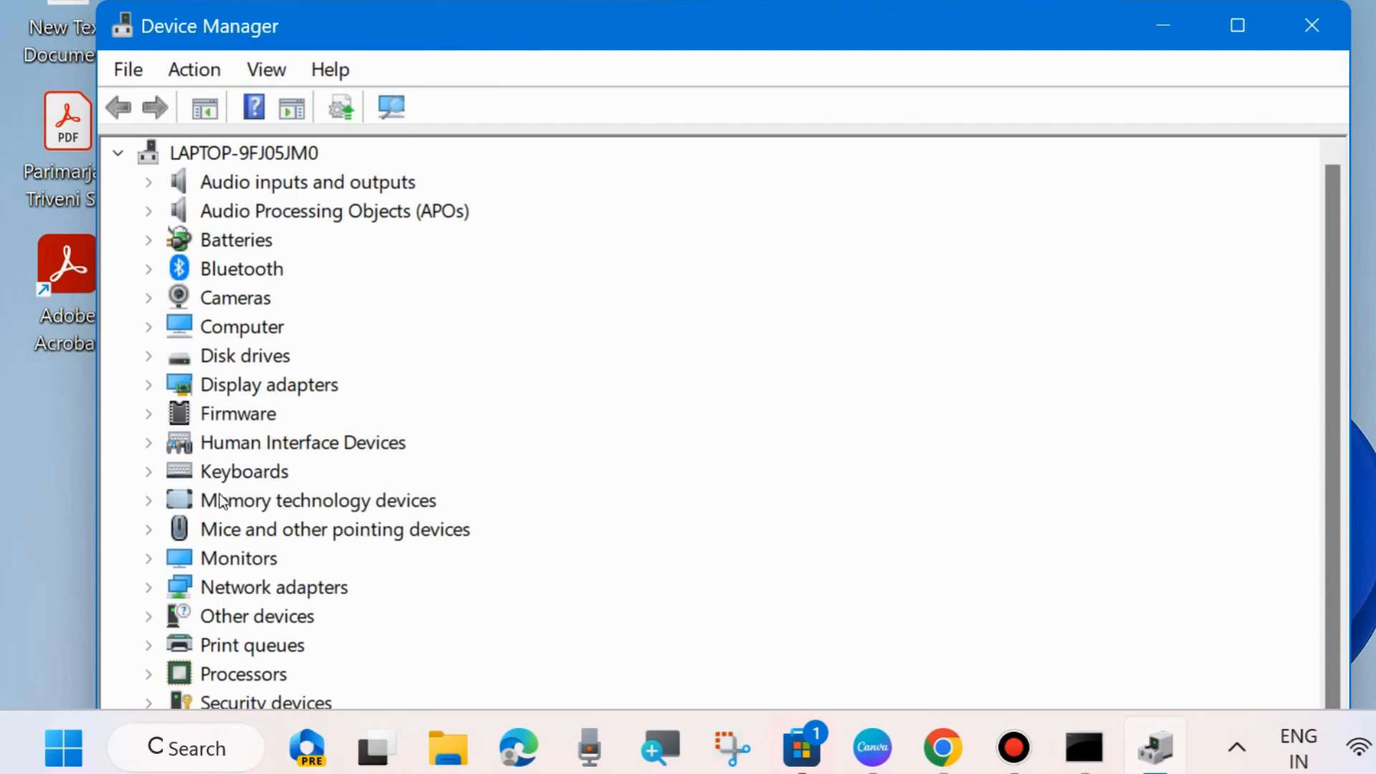
Step: Search automatically for a Standard PS/2 Keyboard driver update, then close Device Manager
{"action": "left_click", "coordinate": [147, 471]}
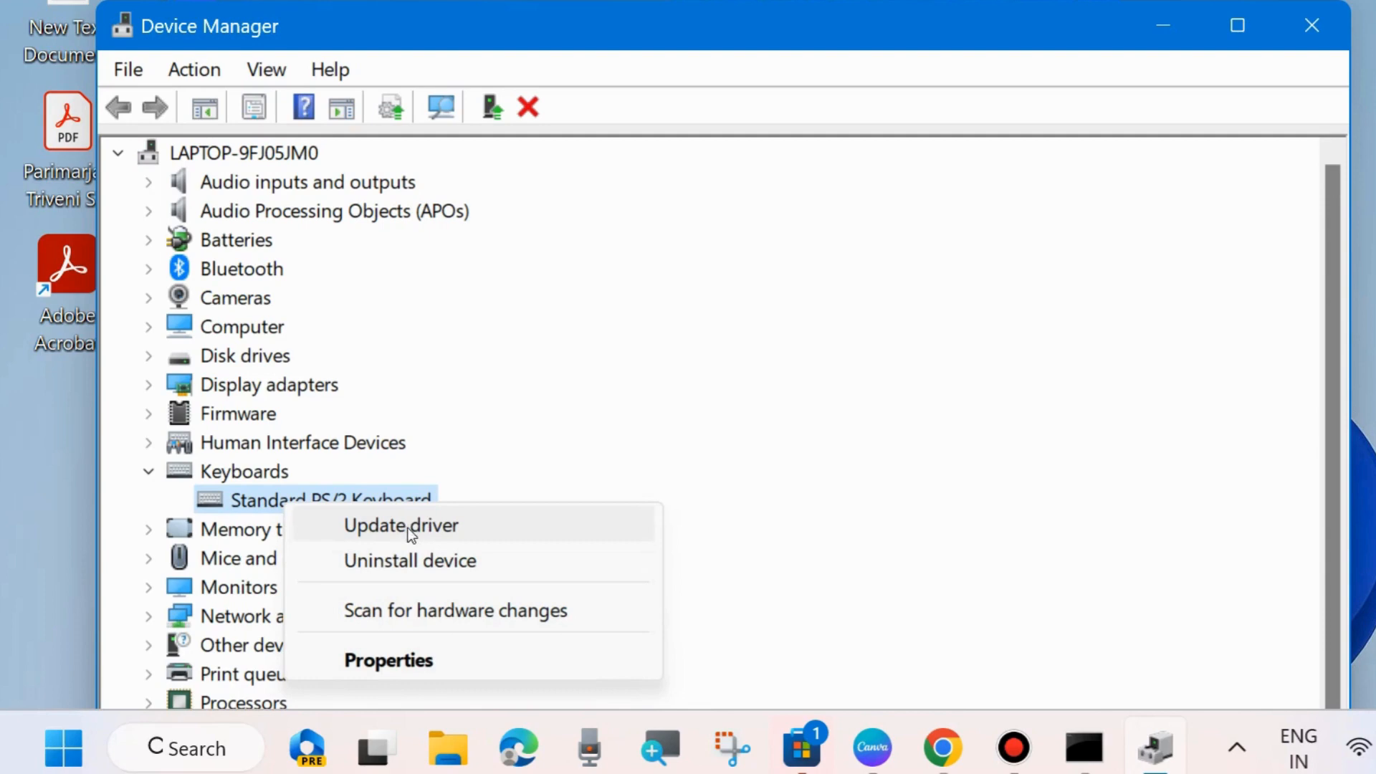
{"action": "left_click", "coordinate": [401, 524]}
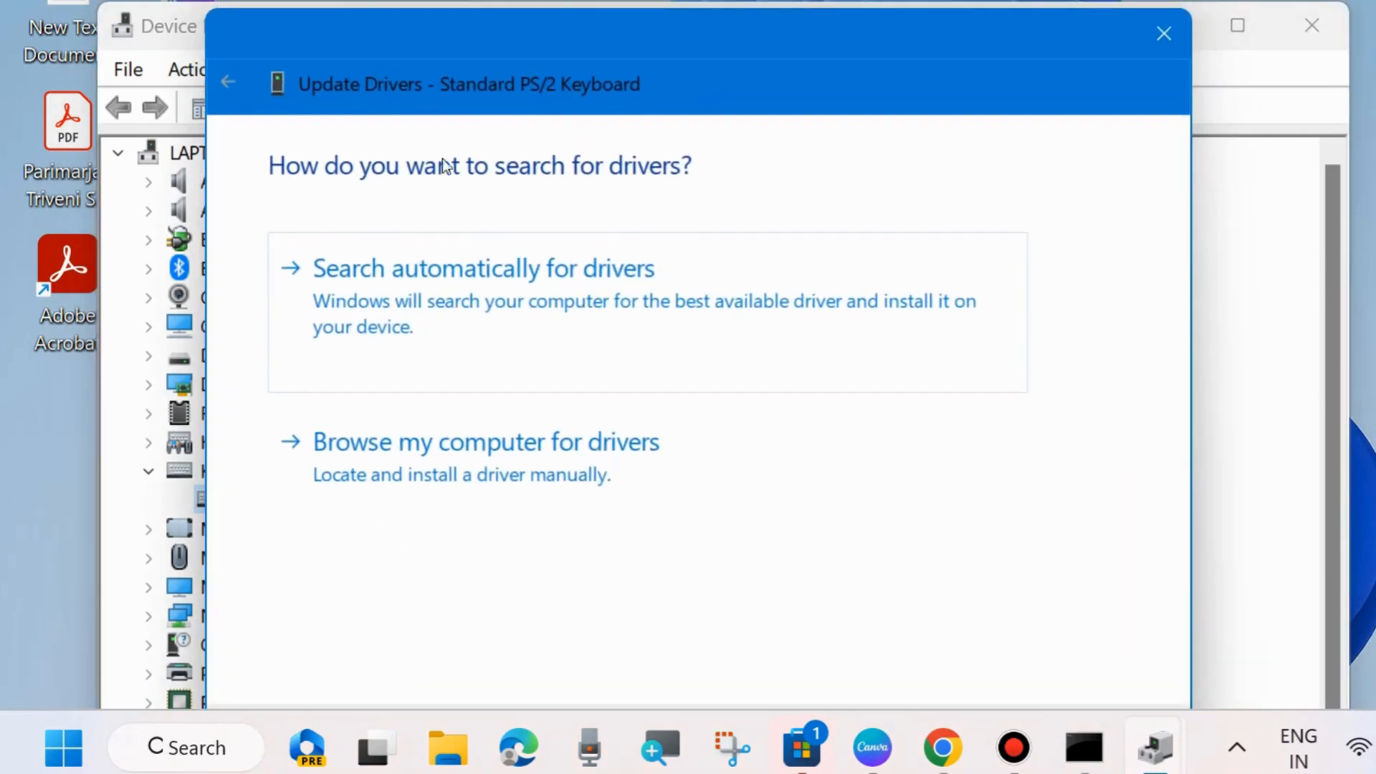
{"action": "mouse_move", "coordinate": [473, 298]}
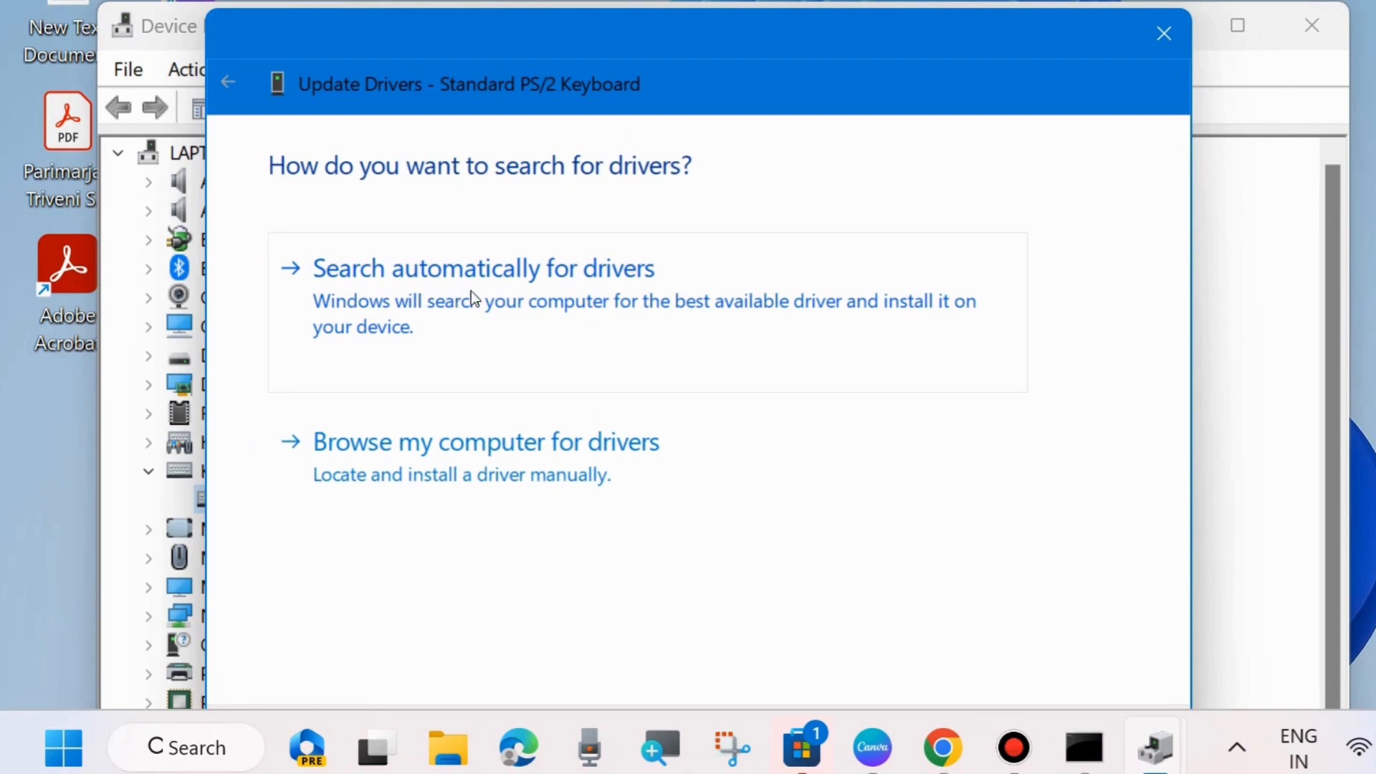
{"action": "left_click", "coordinate": [482, 270]}
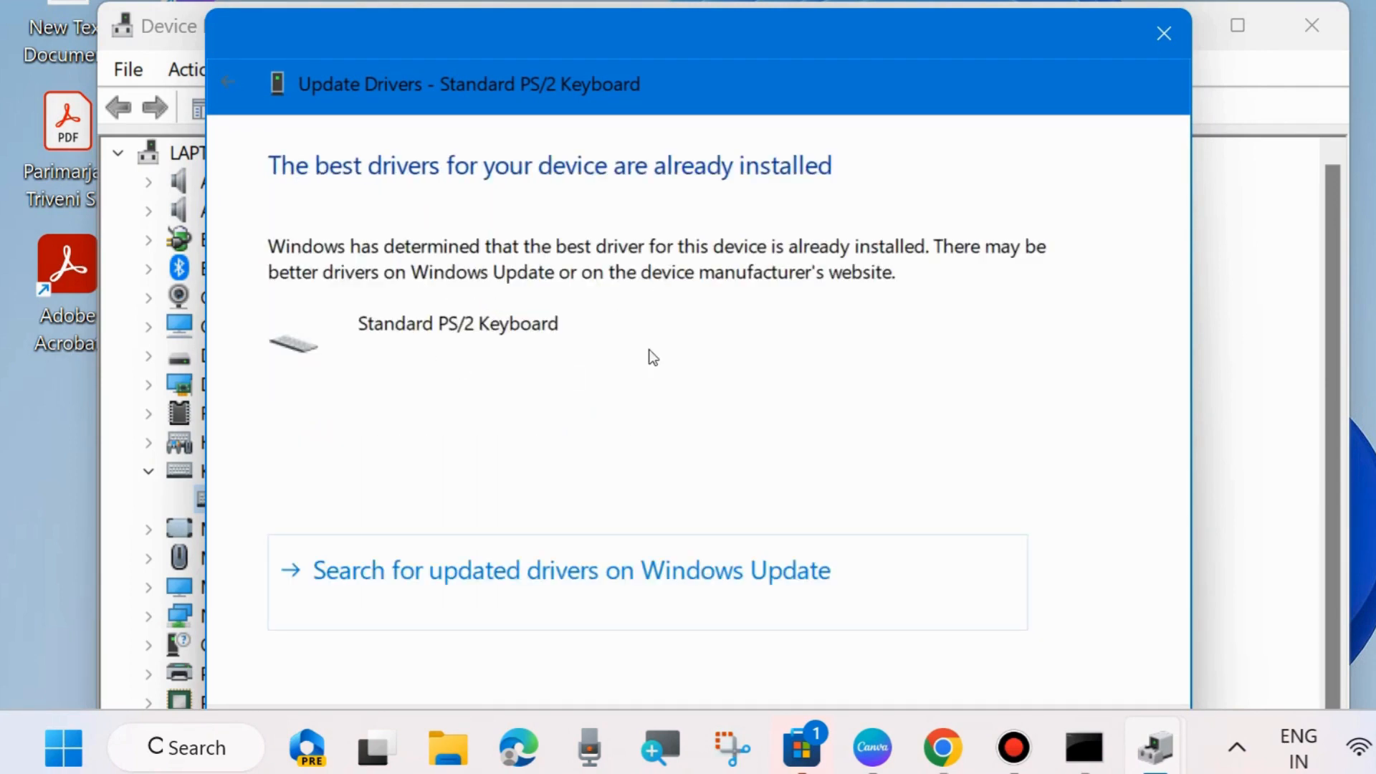
{"action": "left_click", "coordinate": [1163, 35]}
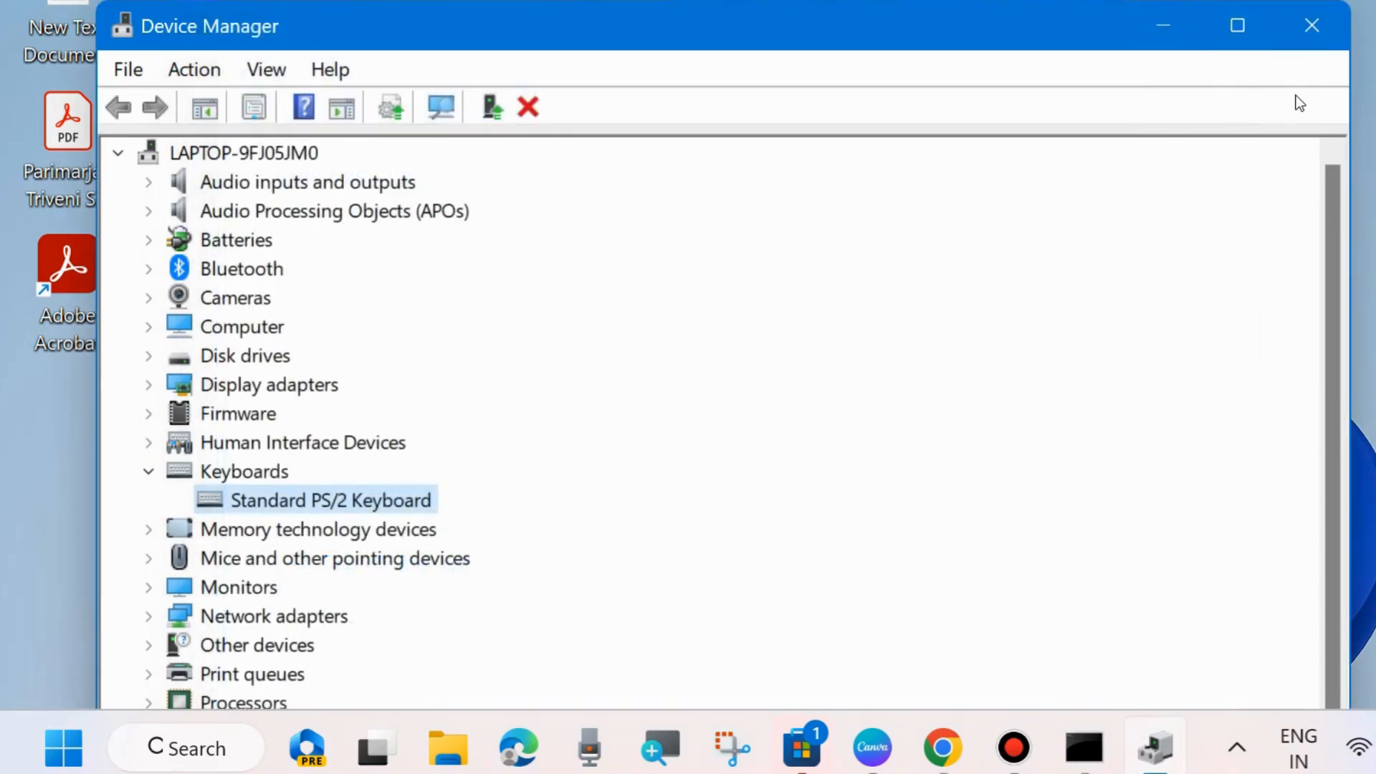
{"action": "left_click", "coordinate": [1309, 24]}
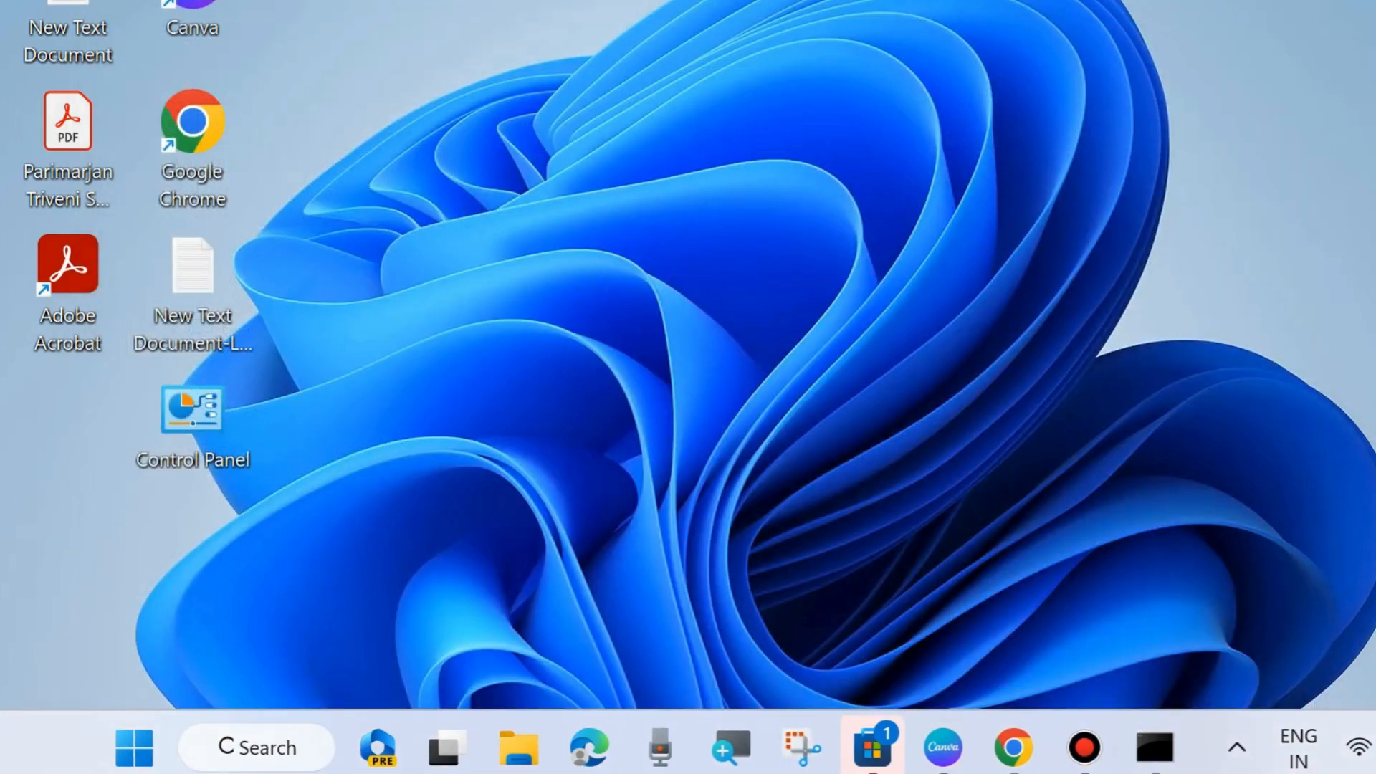
{"action": "mouse_move", "coordinate": [194, 681]}
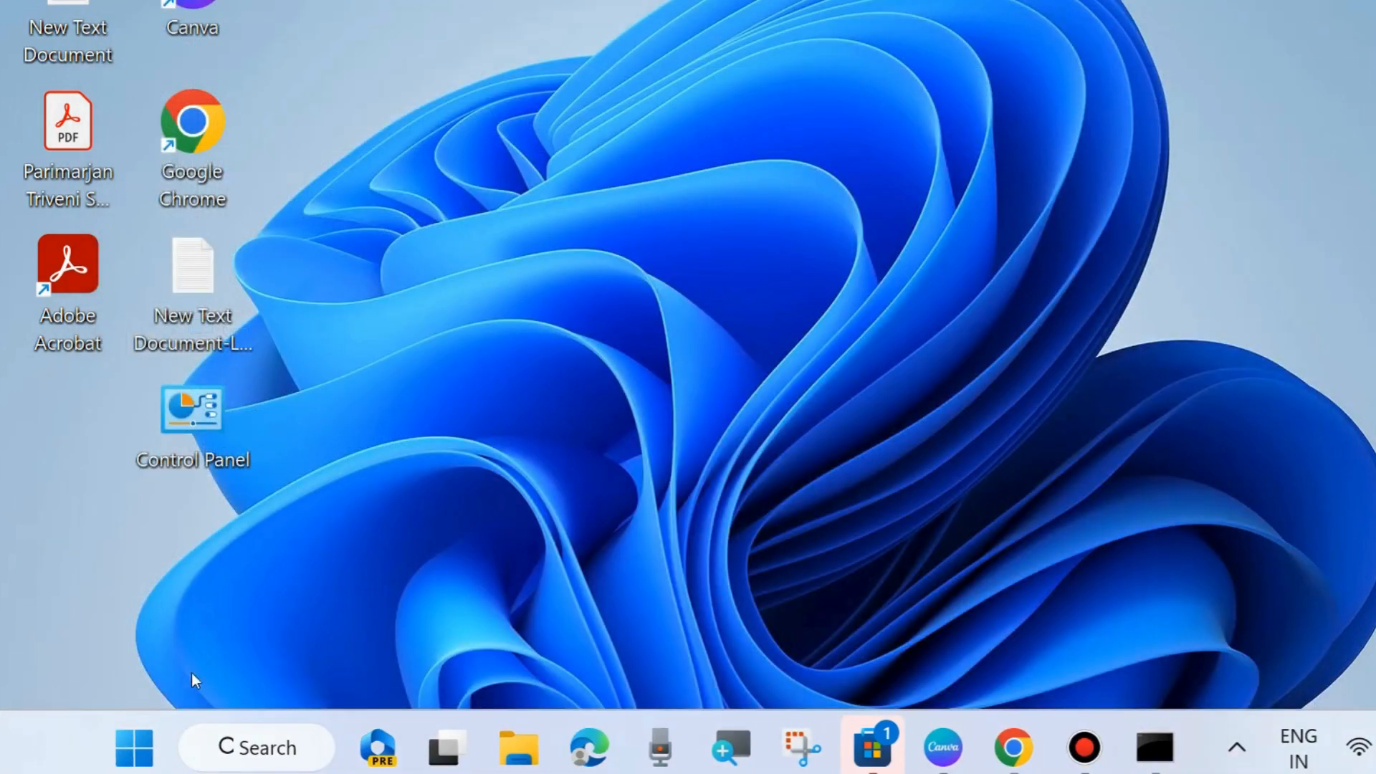
Step: Go to the Windows Update page in Settings so it checks for updates
{"action": "right_click", "coordinate": [129, 767]}
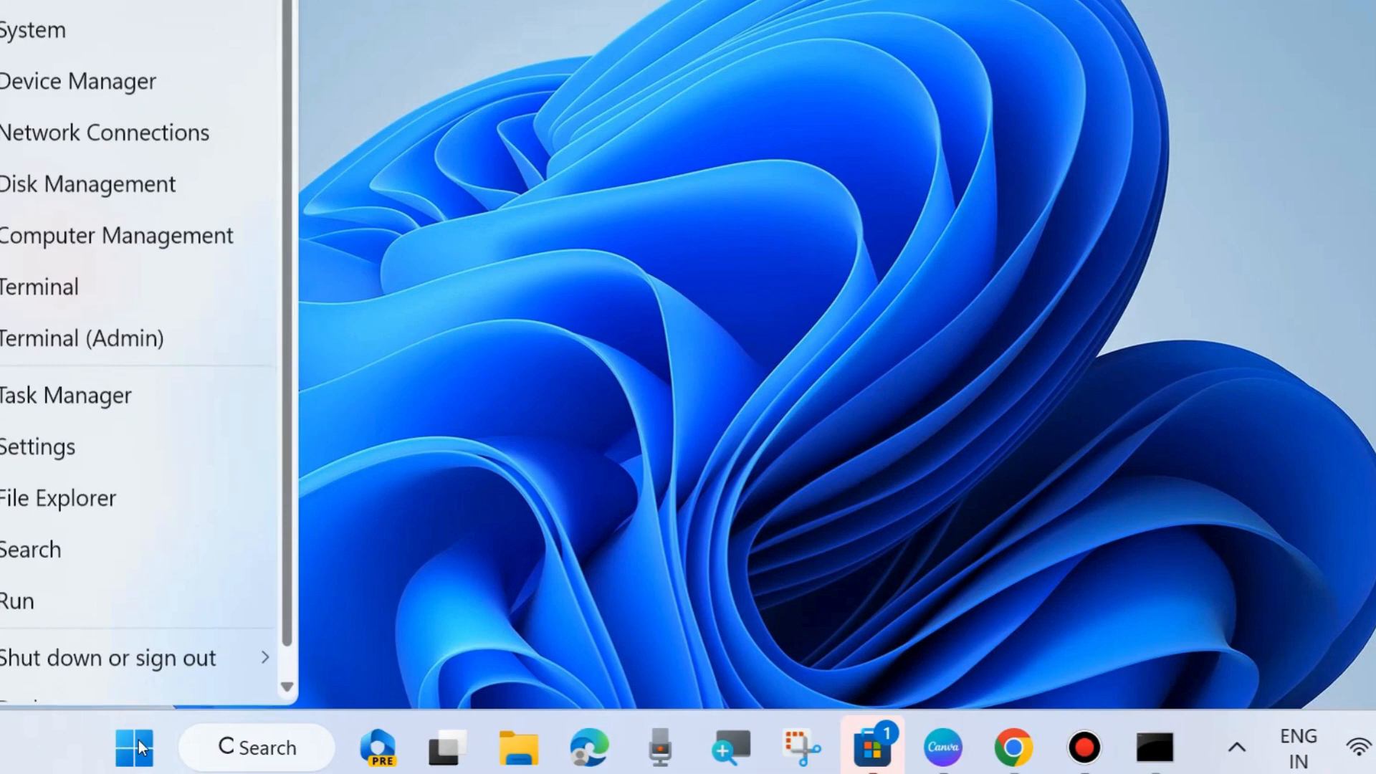
{"action": "left_click", "coordinate": [37, 447]}
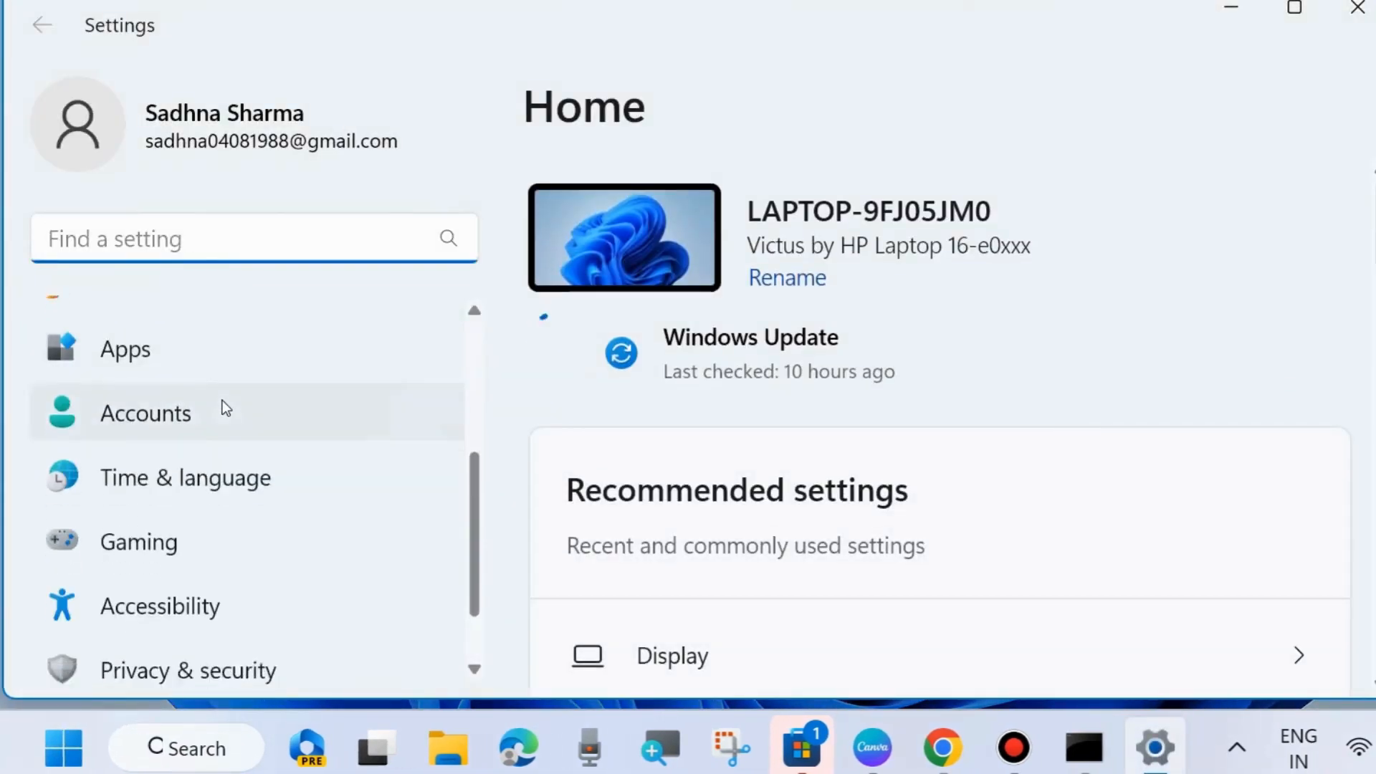
{"action": "scroll", "scroll_direction": "down", "scroll_amount": 3}
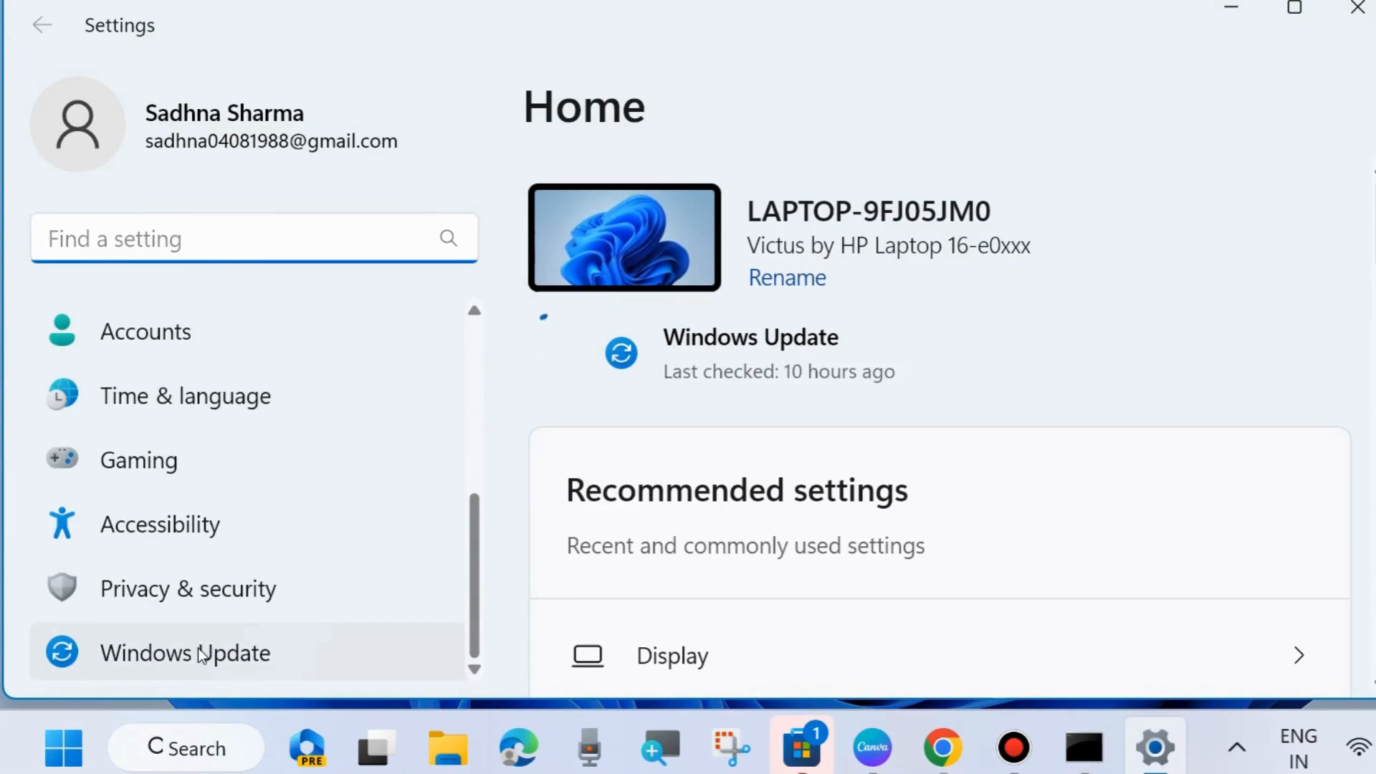
{"action": "left_click", "coordinate": [184, 654]}
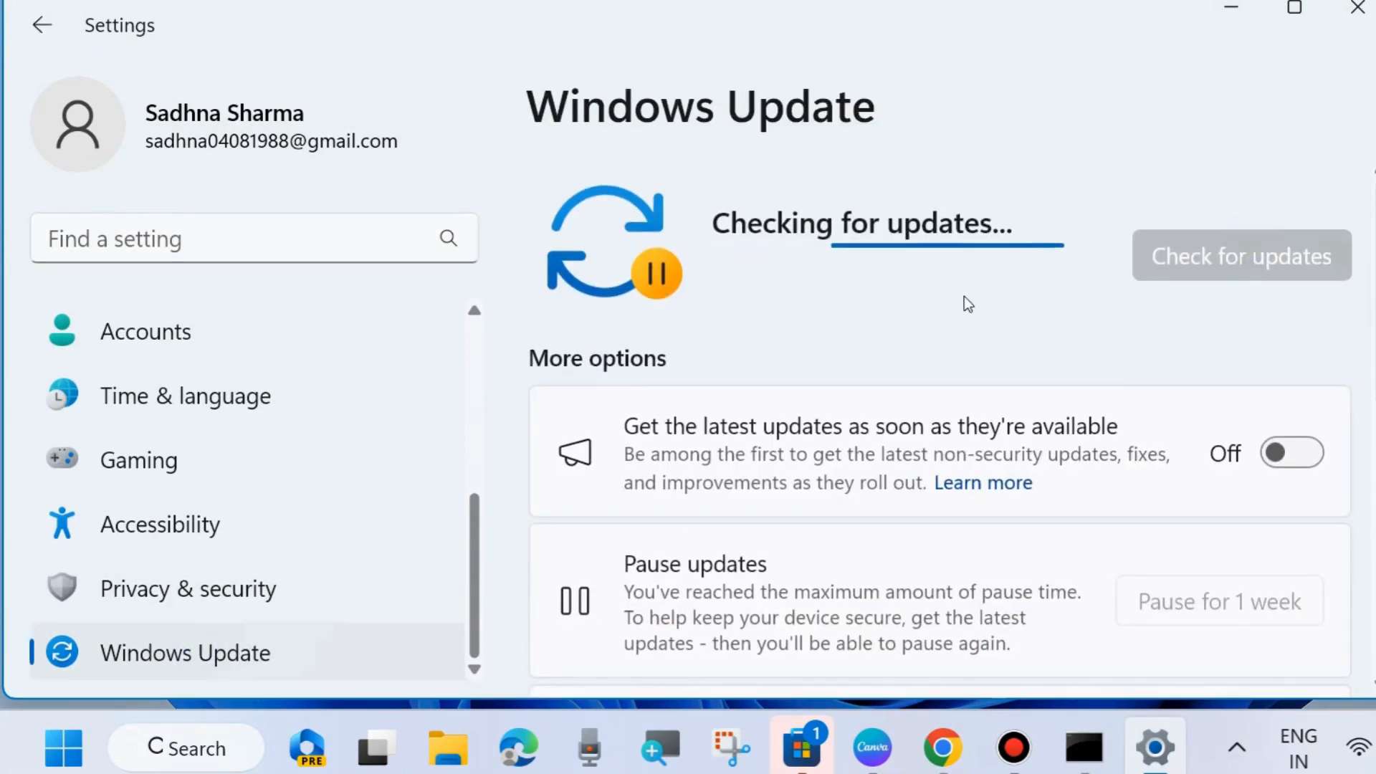
{"action": "mouse_move", "coordinate": [929, 312]}
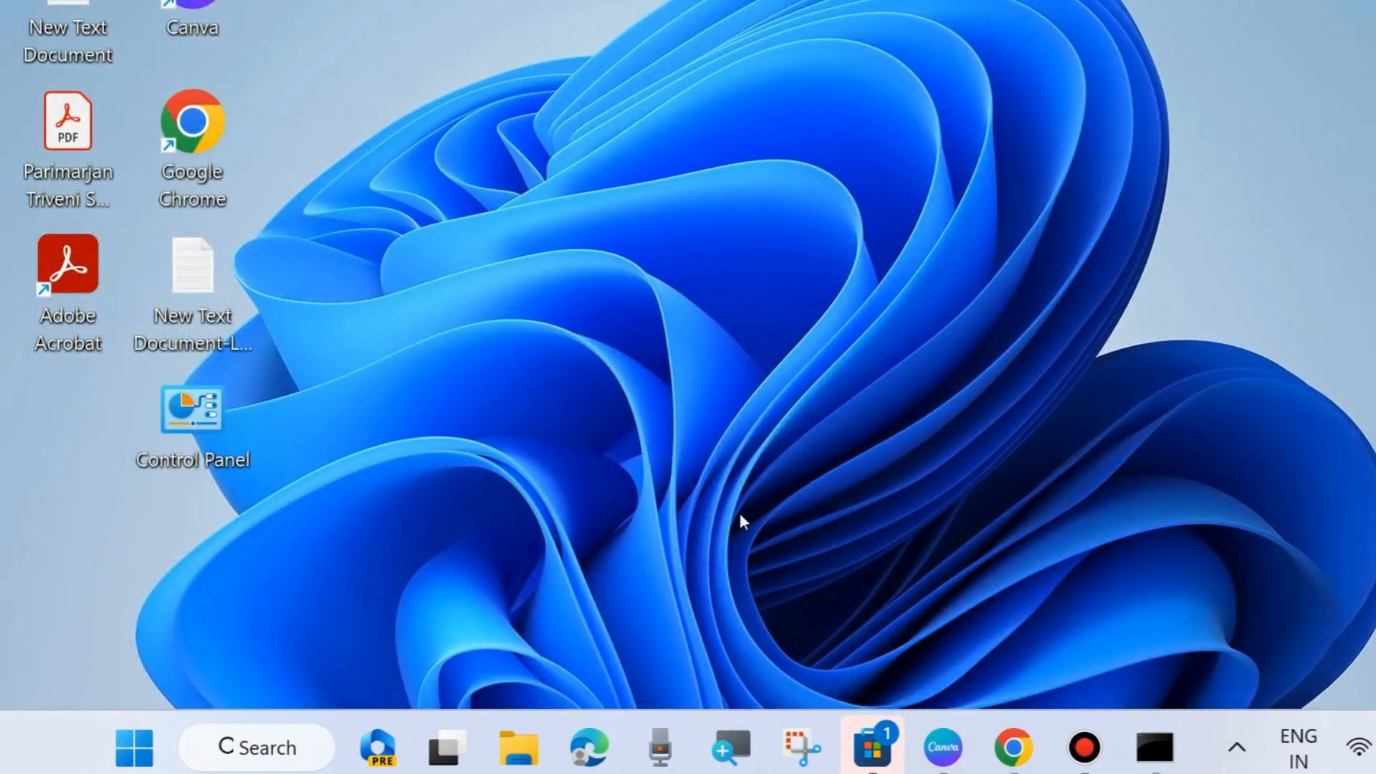
{"action": "mouse_move", "coordinate": [982, 129]}
{"action": "type", "text": "cmd"}
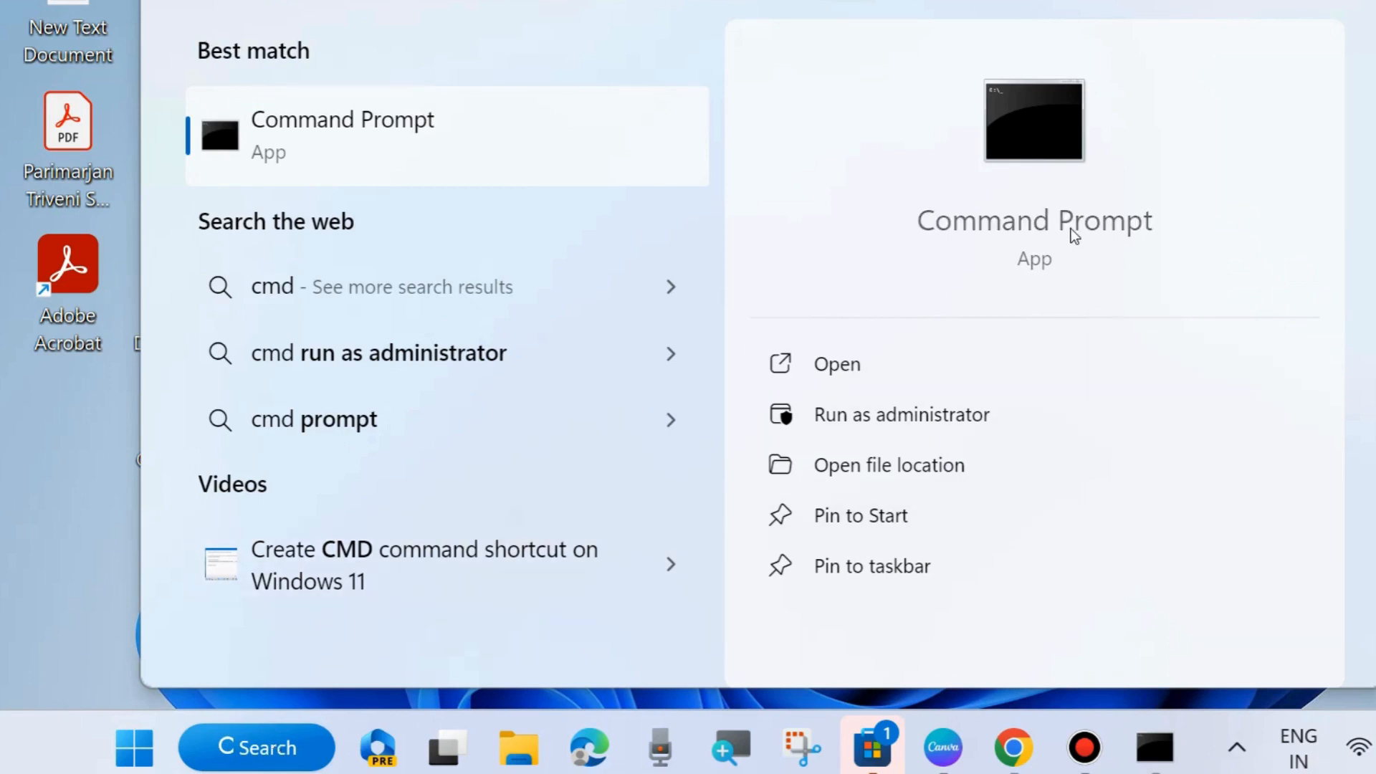
{"action": "mouse_move", "coordinate": [886, 422]}
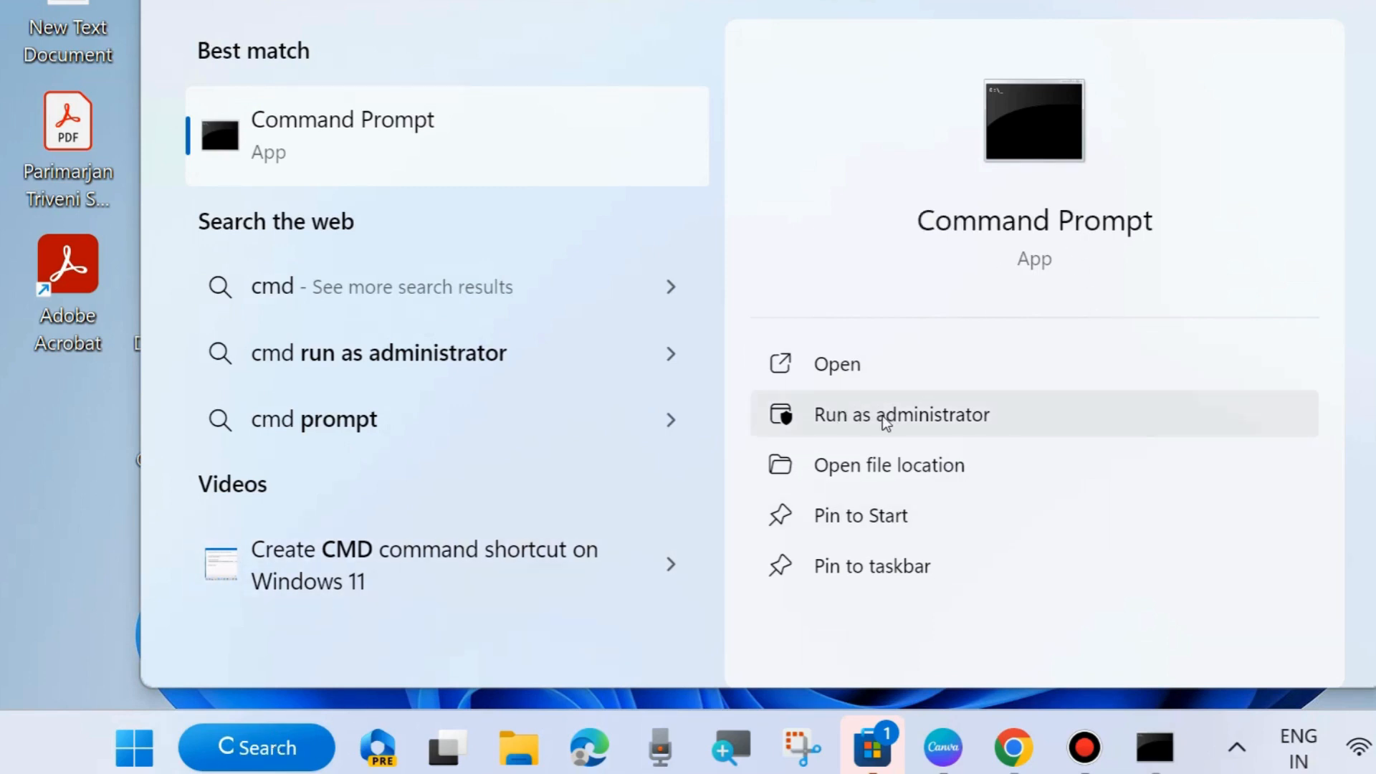
{"action": "mouse_move", "coordinate": [977, 424]}
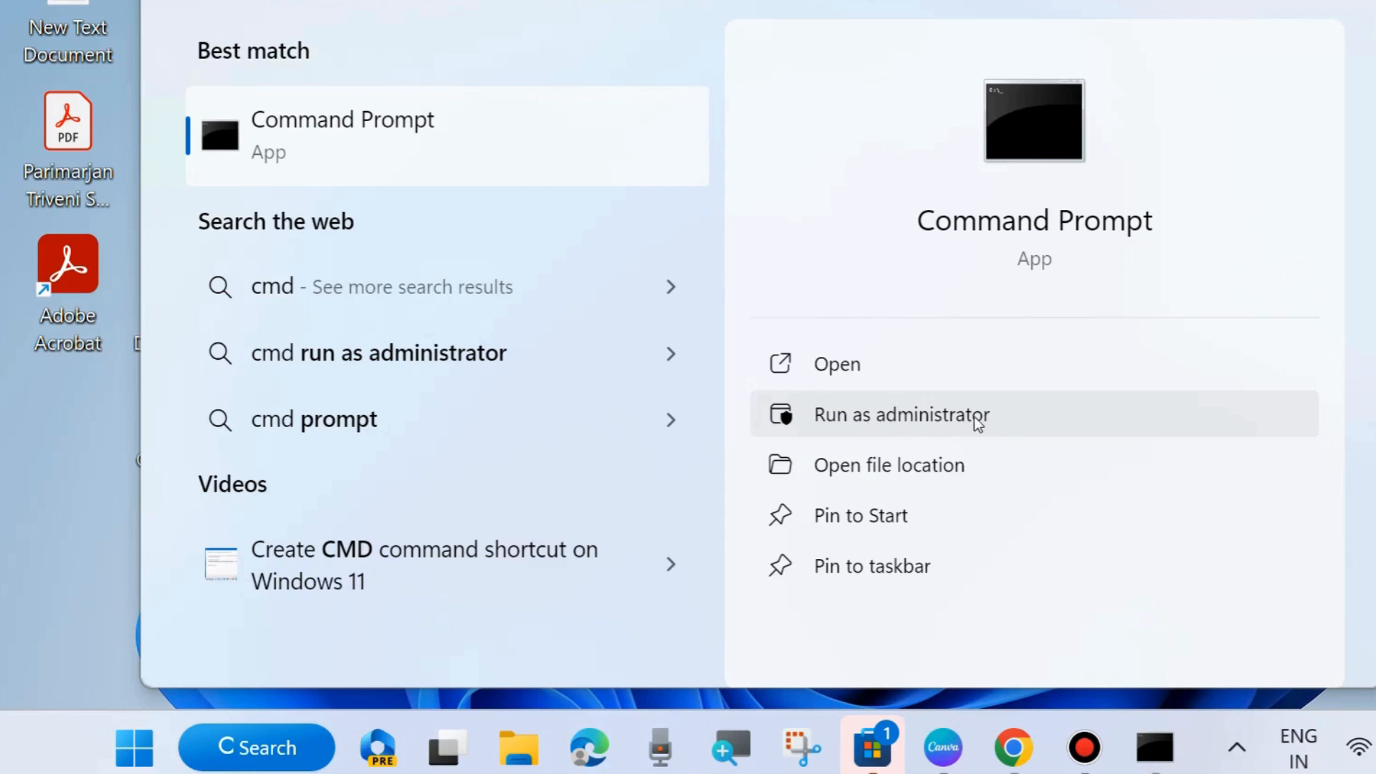
{"action": "mouse_move", "coordinate": [939, 264]}
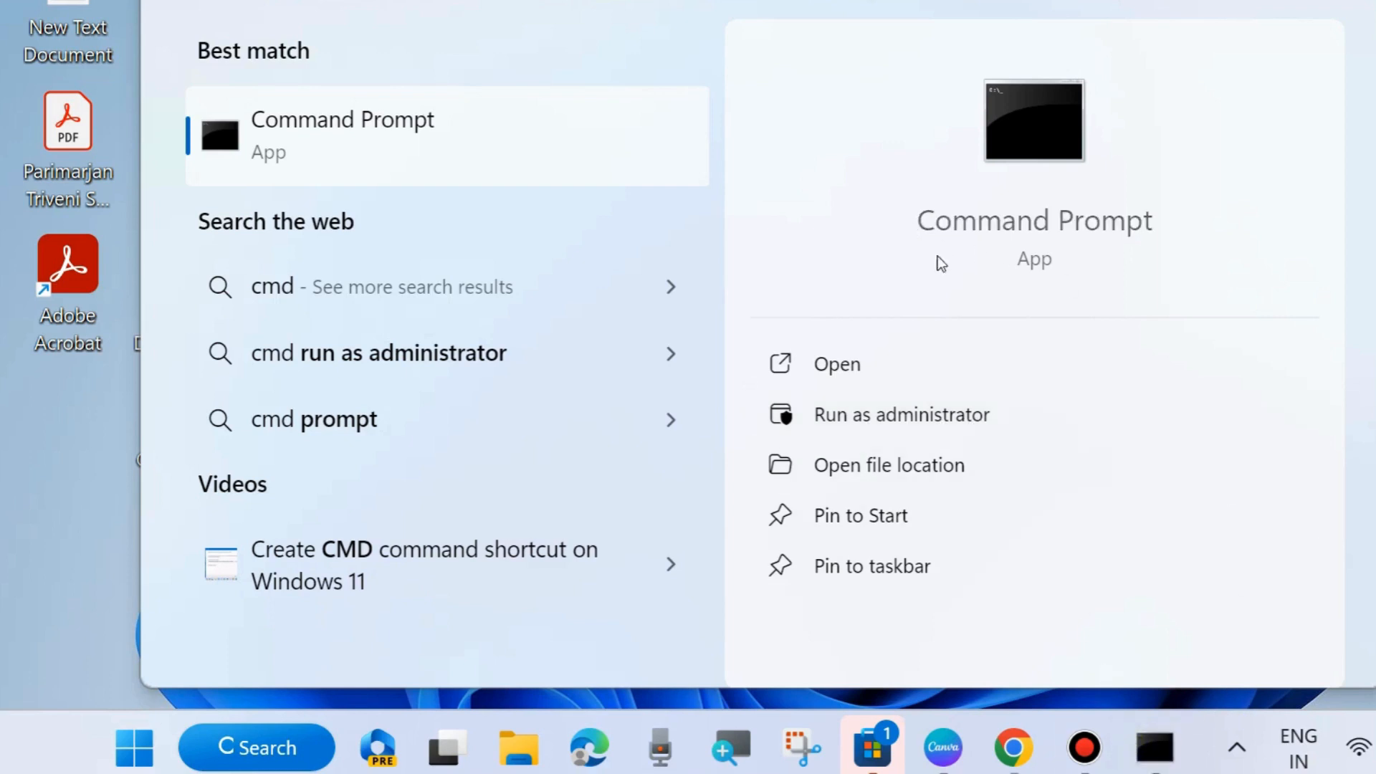
Step: Launch Command Prompt with administrator rights from search
{"action": "left_click", "coordinate": [903, 414]}
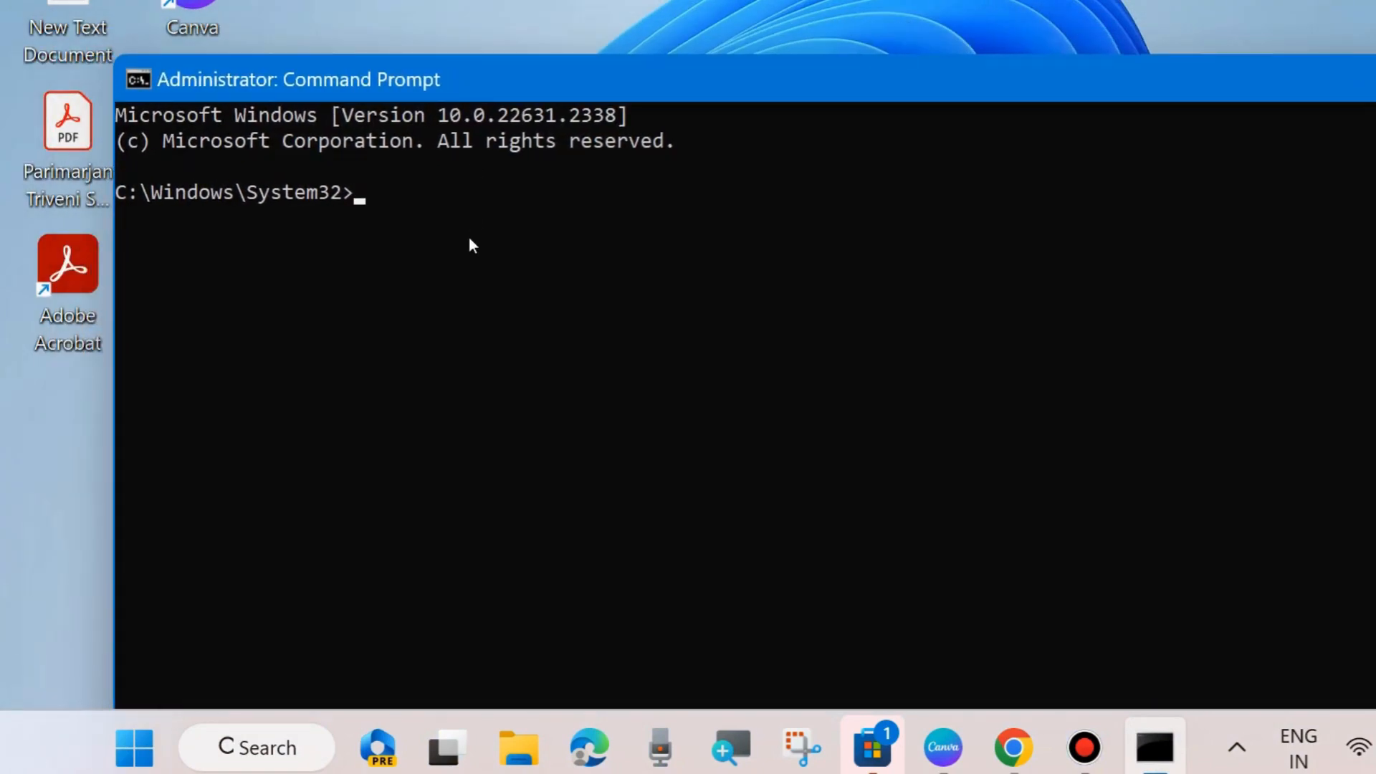
Step: Run sfc /scannow at the elevated System32 prompt
{"action": "type", "text": "sfc /sca"}
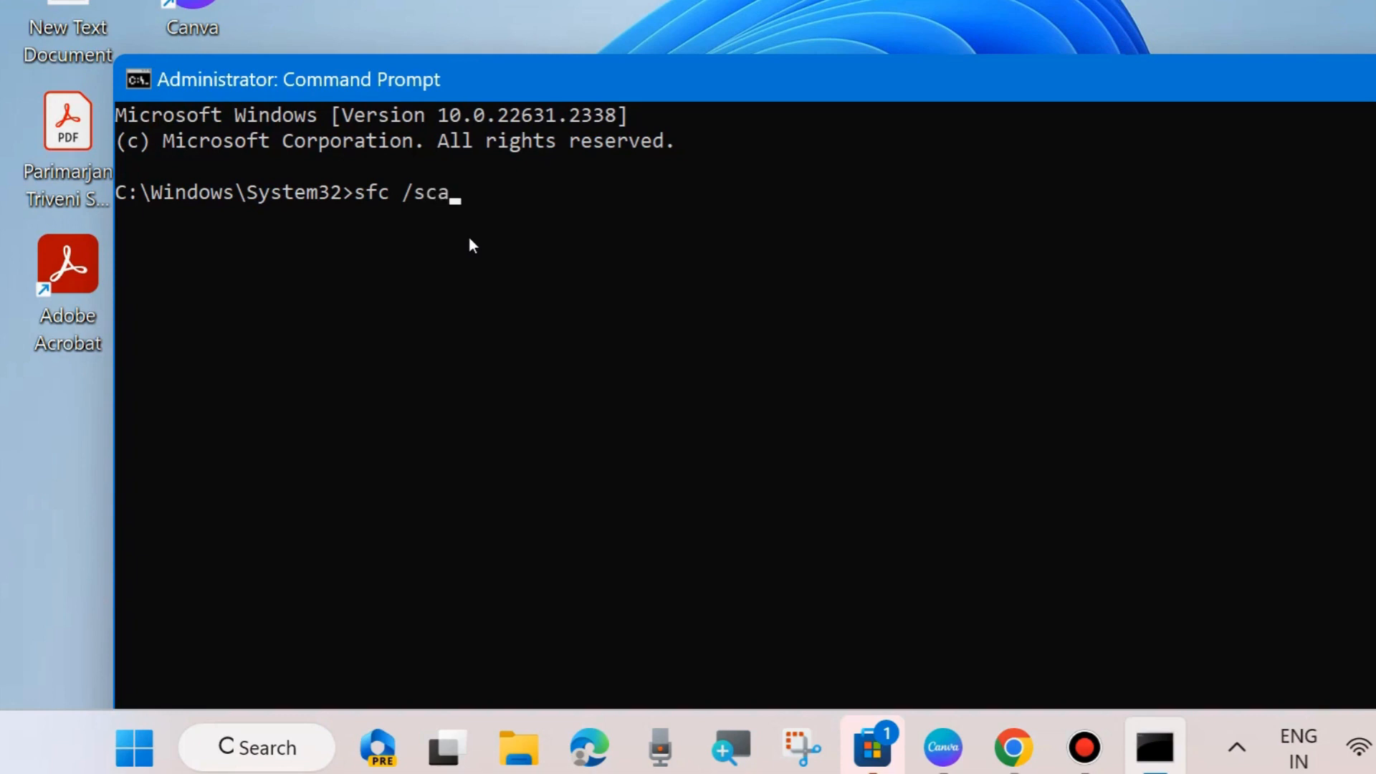
{"action": "type", "text": "nno"}
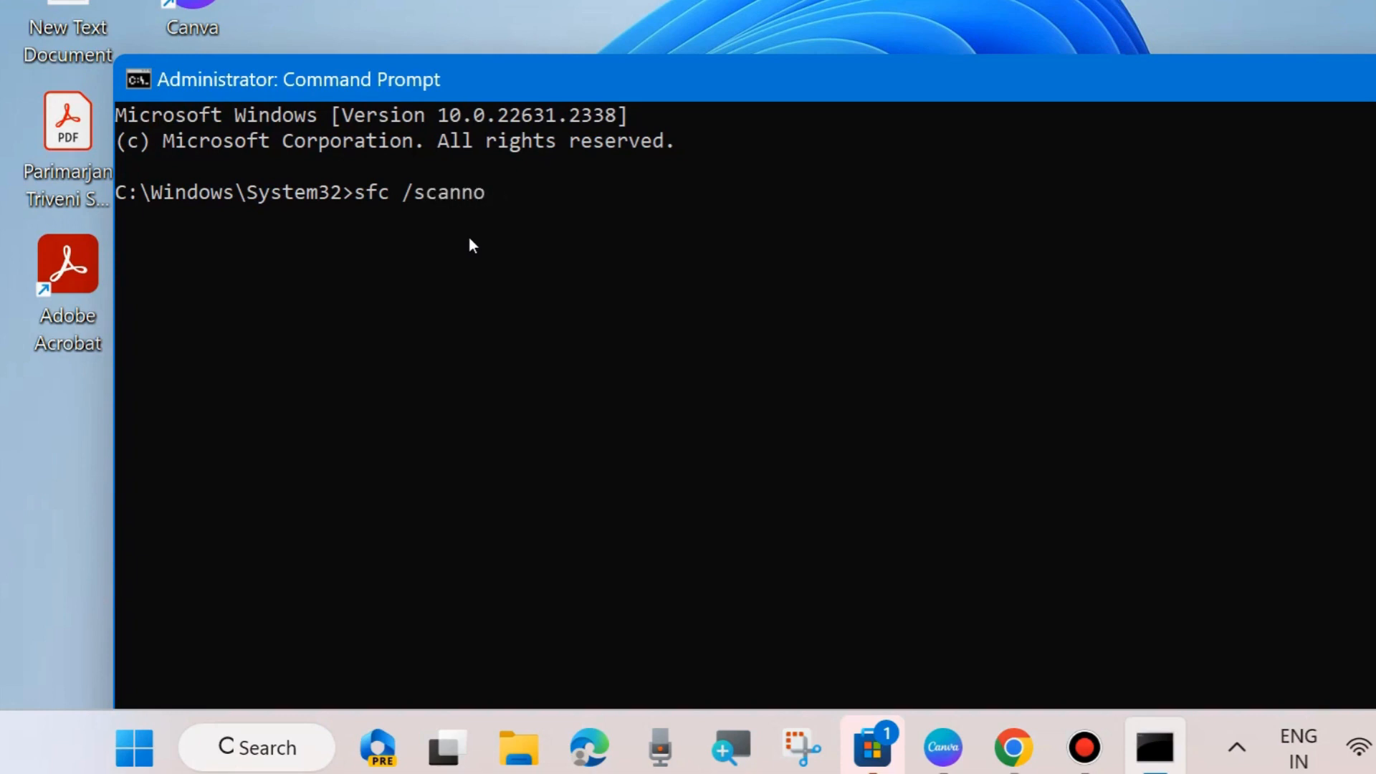
{"action": "type", "text": "w"}
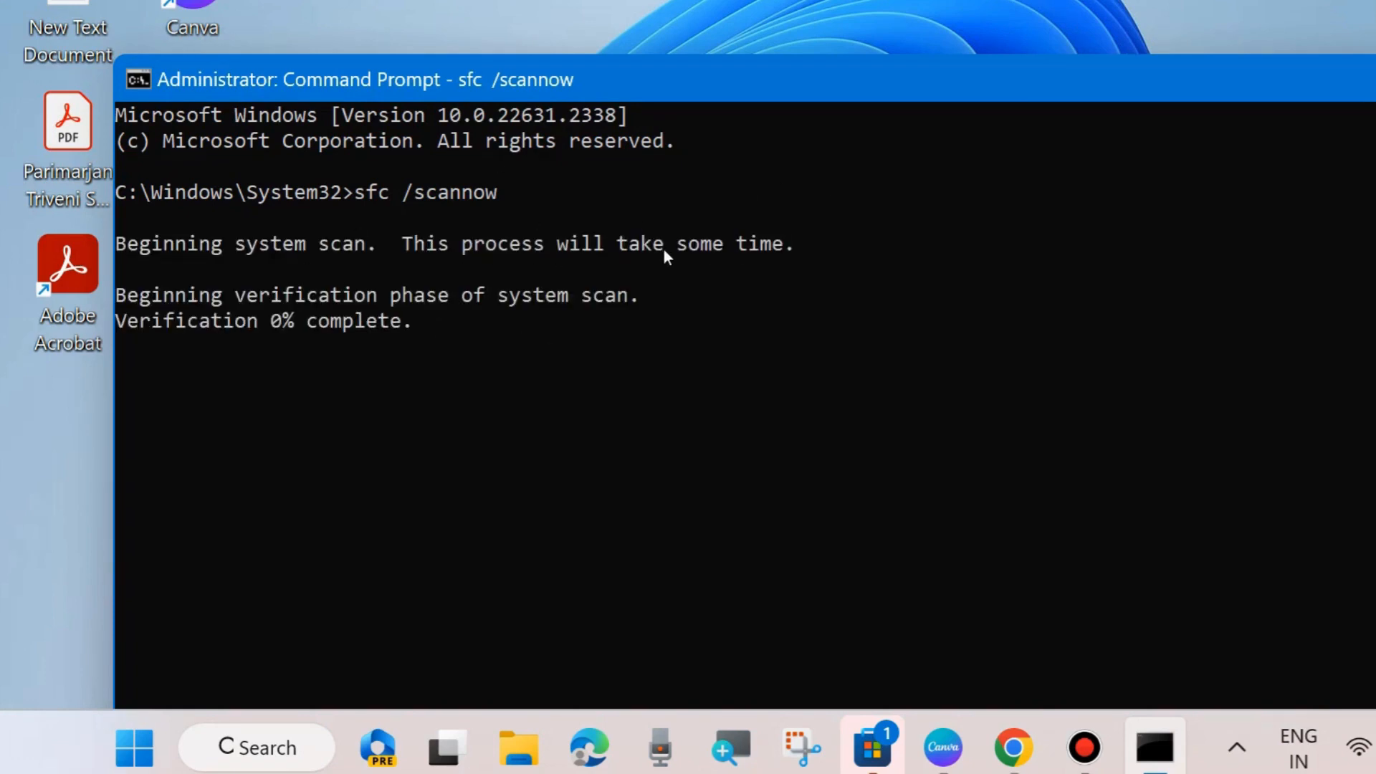
{"action": "mouse_move", "coordinate": [269, 329]}
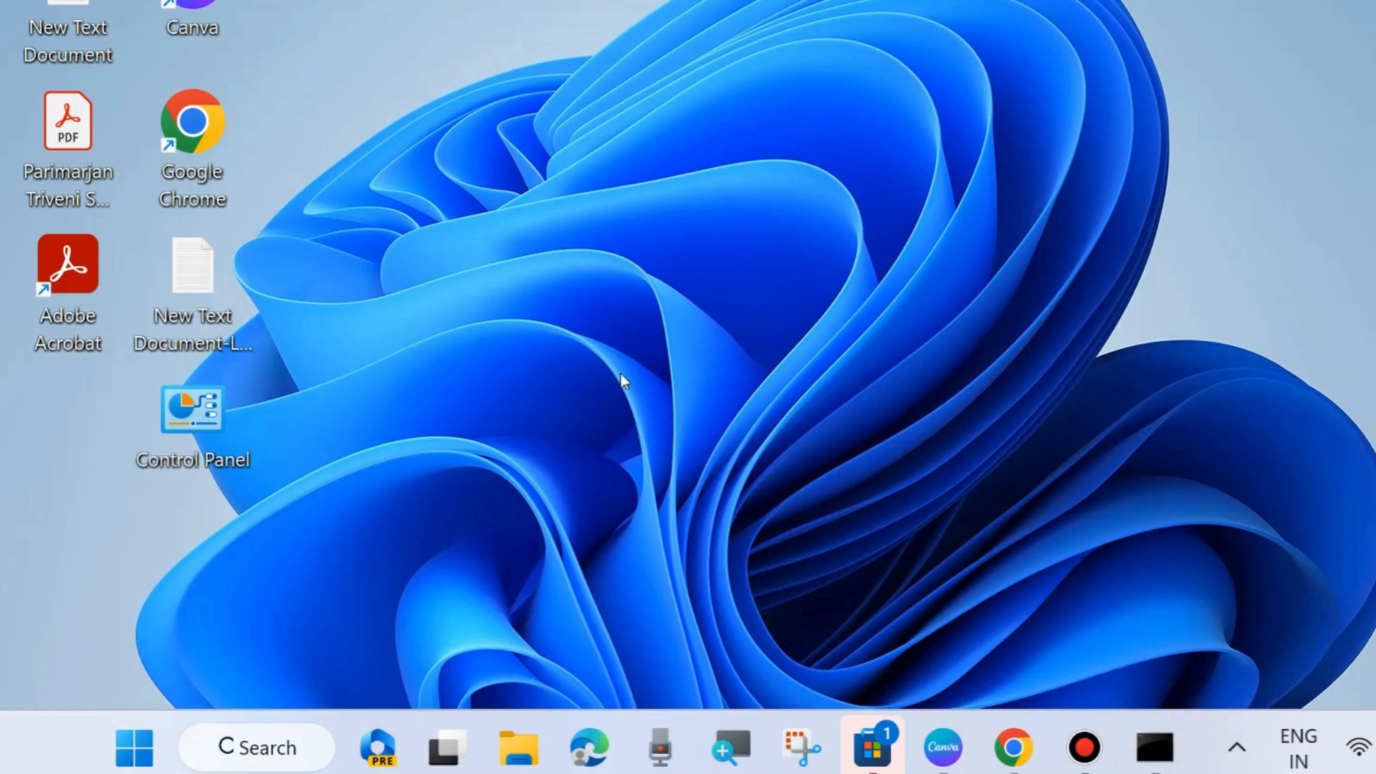
{"action": "mouse_move", "coordinate": [164, 713]}
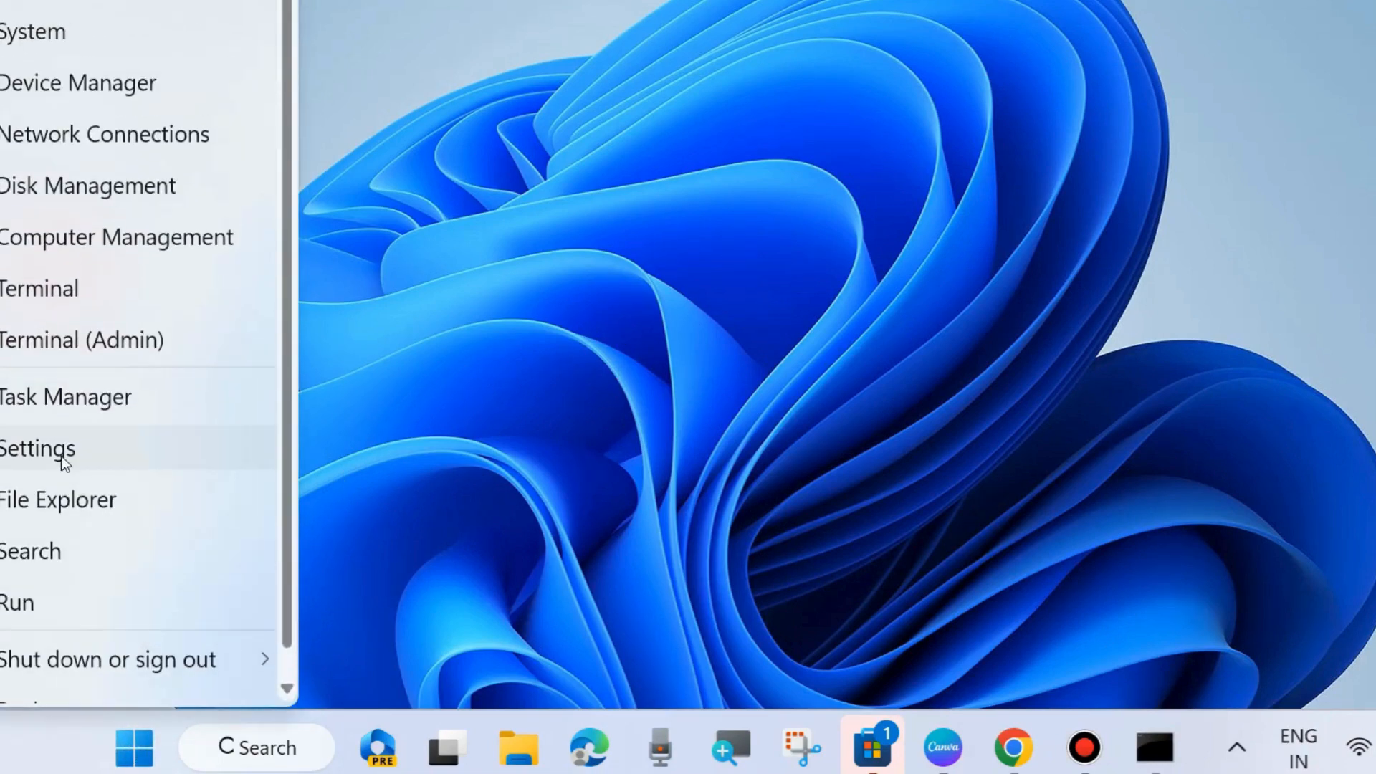
Step: Navigate Settings to Privacy & security > Windows Security
{"action": "left_click", "coordinate": [38, 449]}
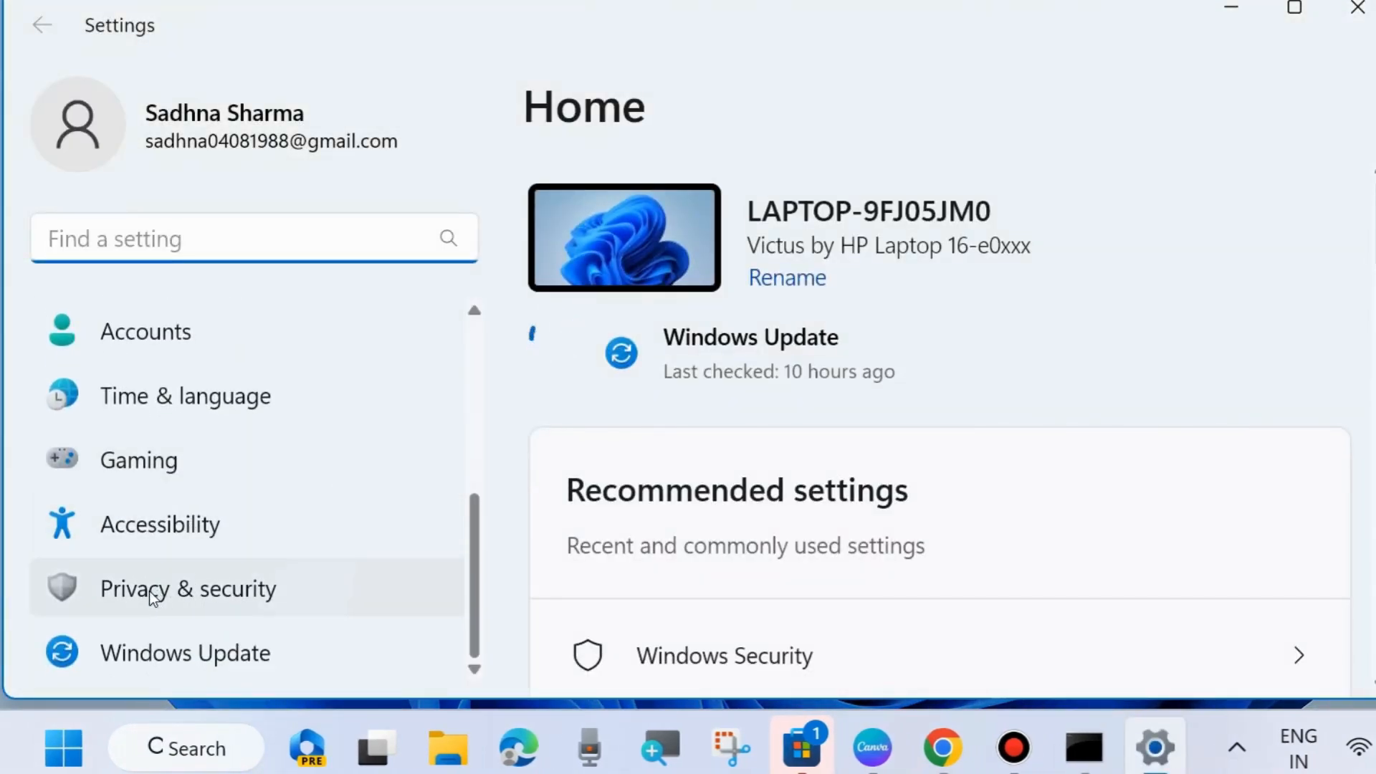
{"action": "left_click", "coordinate": [188, 590]}
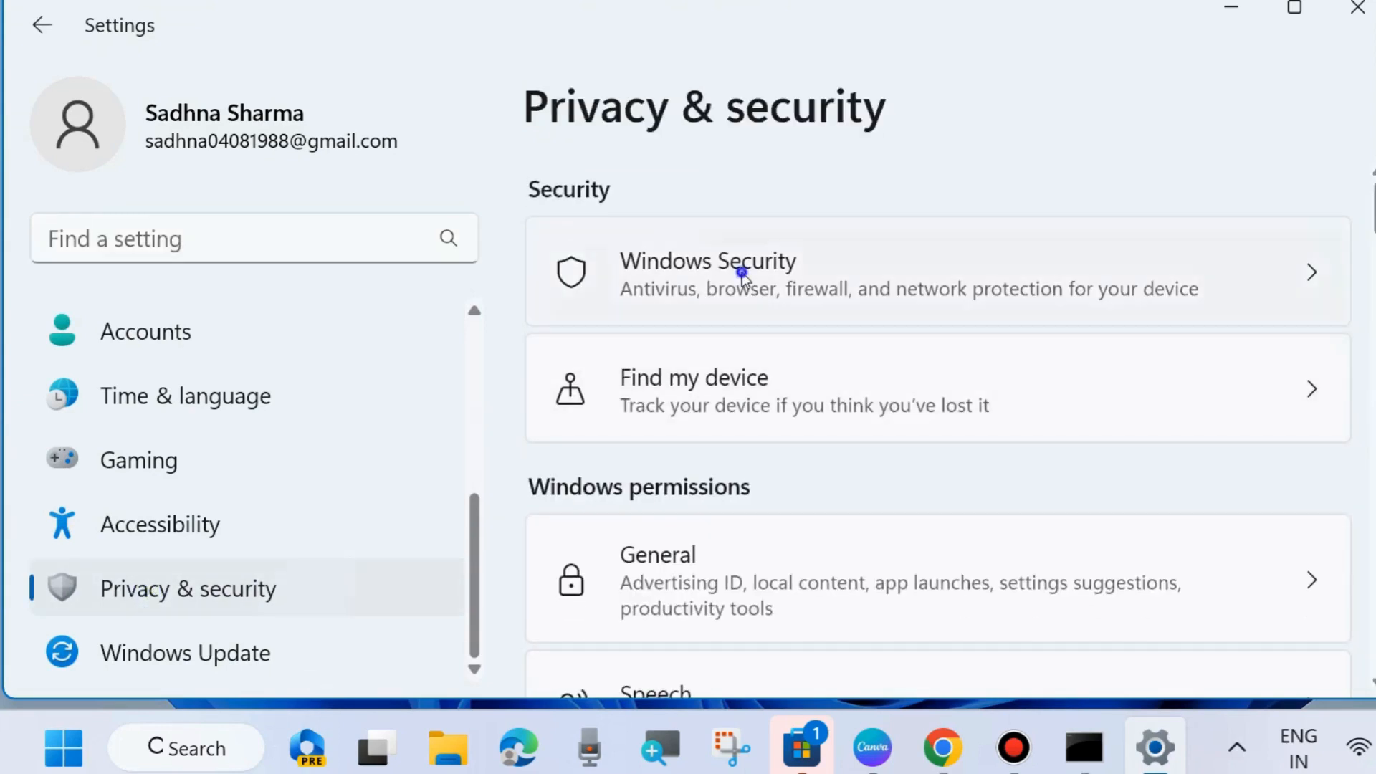
{"action": "left_click", "coordinate": [728, 278]}
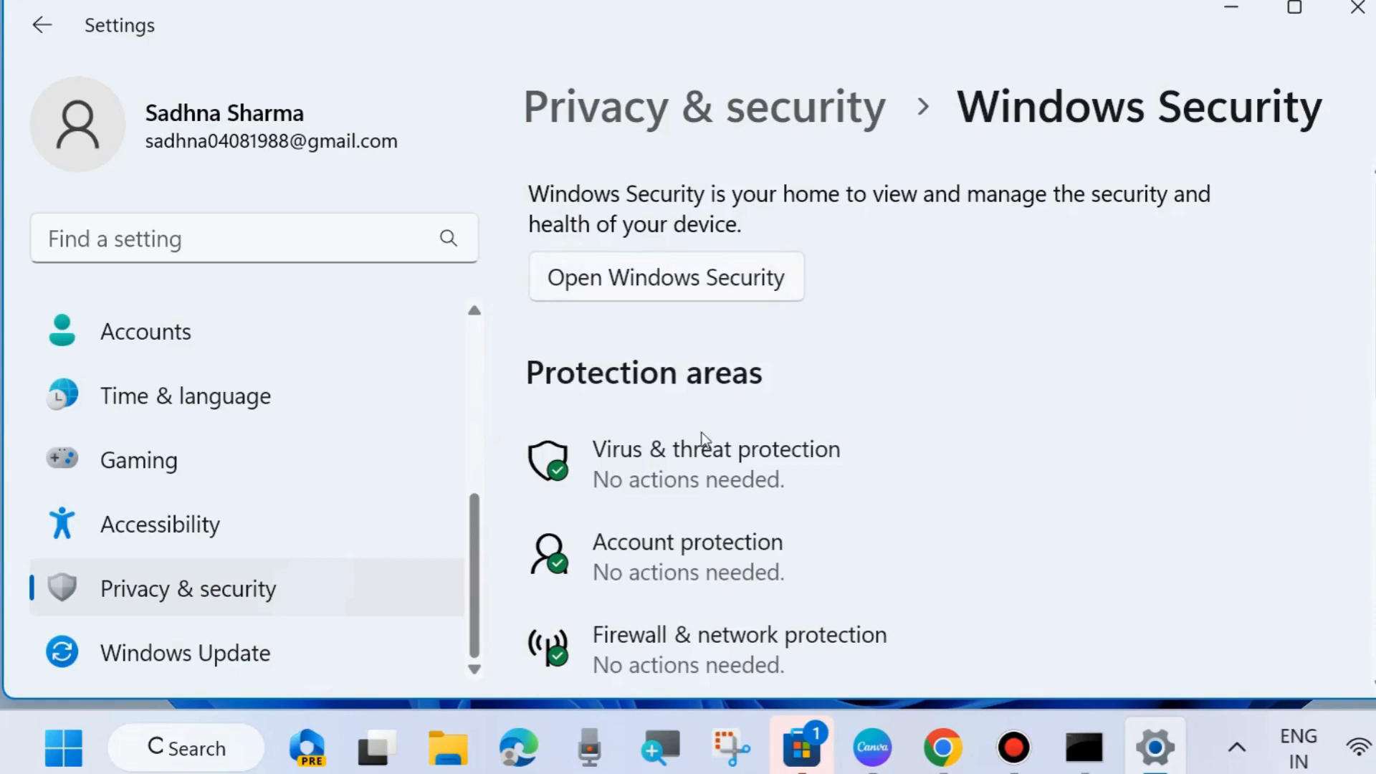
{"action": "mouse_move", "coordinate": [669, 475]}
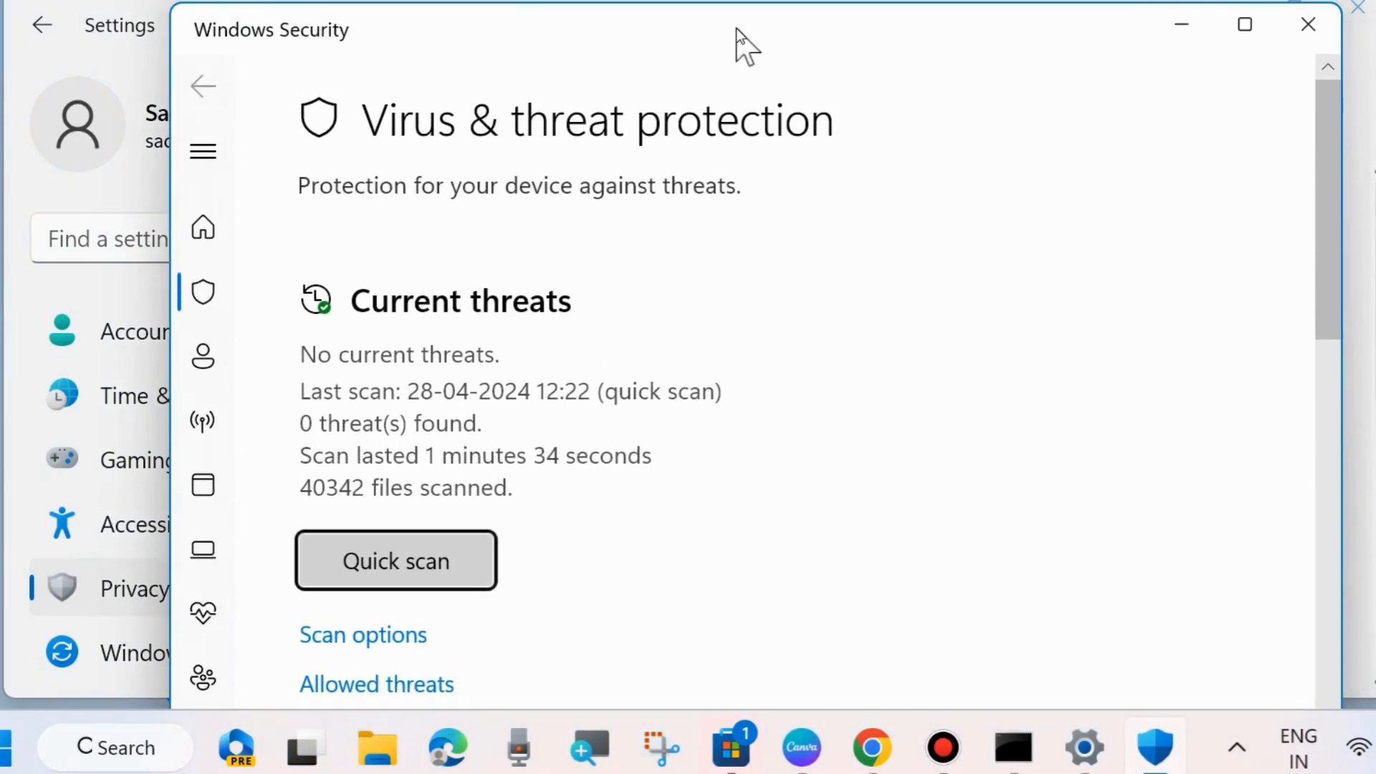
Step: Browse Virus & threat protection scan options and start a scan, then close Windows Security
{"action": "scroll", "scroll_direction": "down", "scroll_amount": 3}
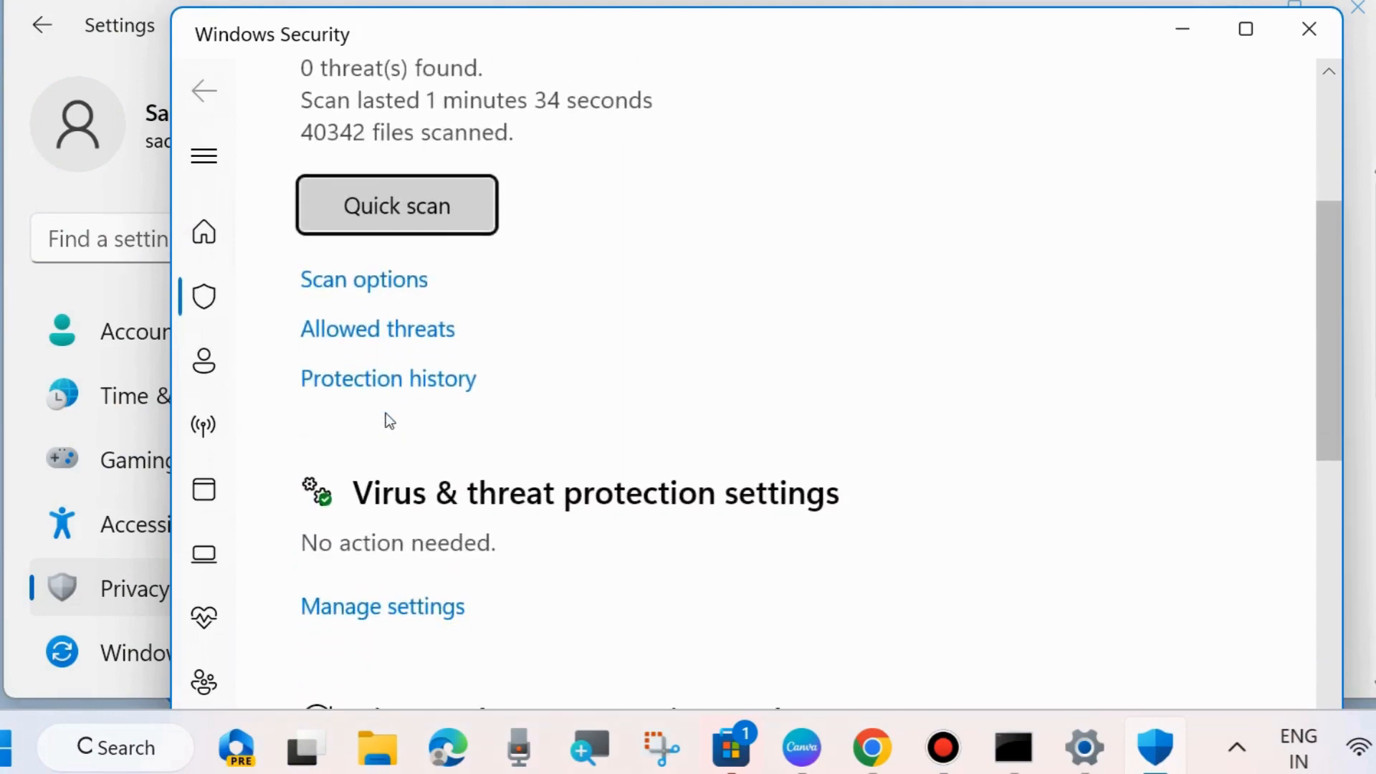
{"action": "left_click", "coordinate": [364, 279]}
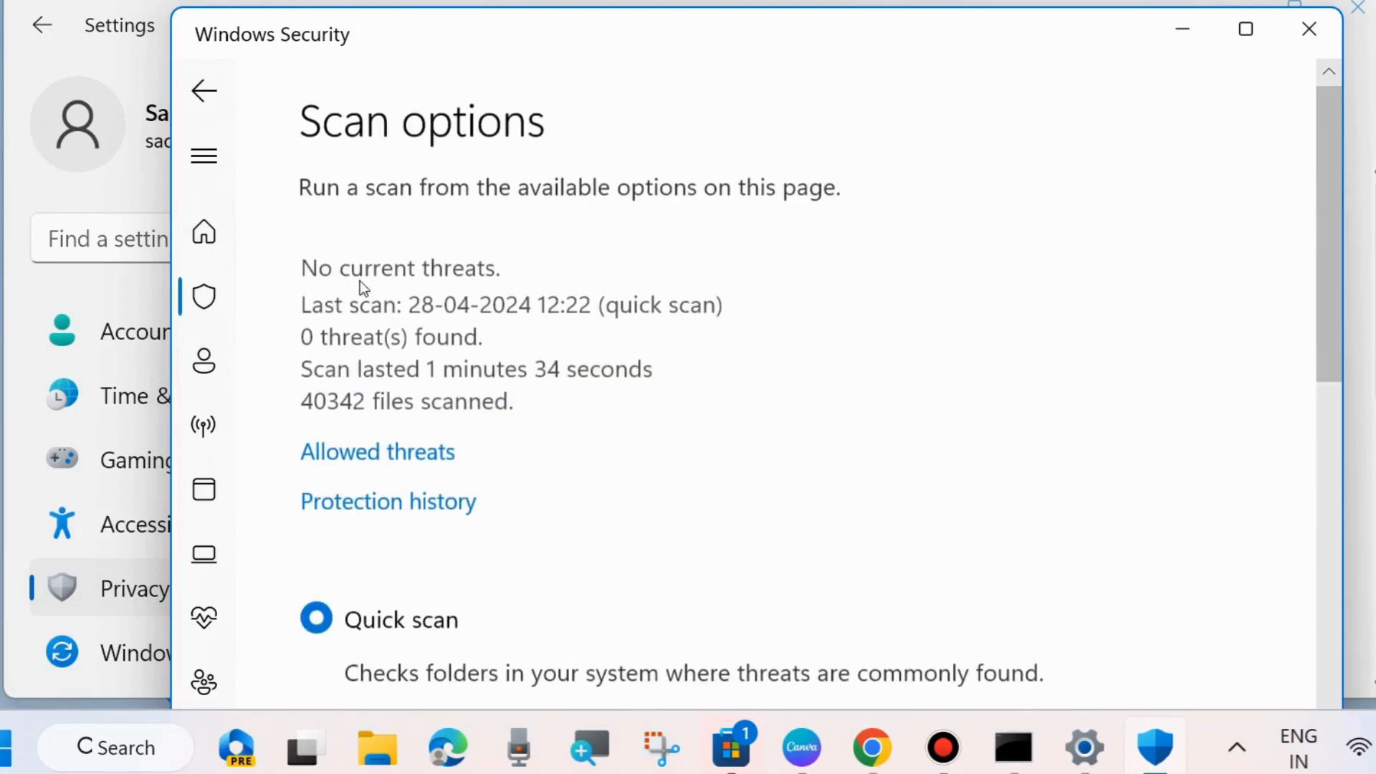
{"action": "scroll", "scroll_direction": "down", "scroll_amount": 3}
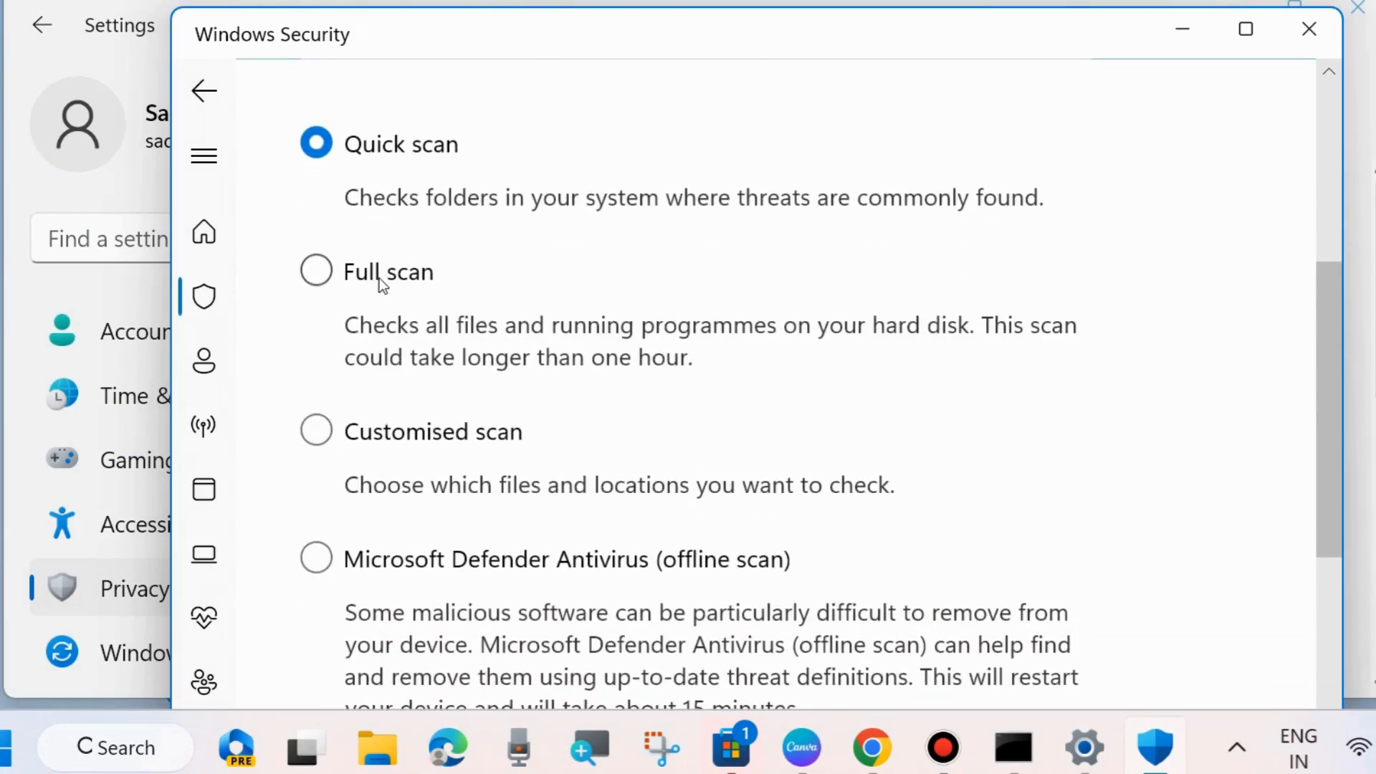
{"action": "scroll", "scroll_direction": "down", "scroll_amount": 3}
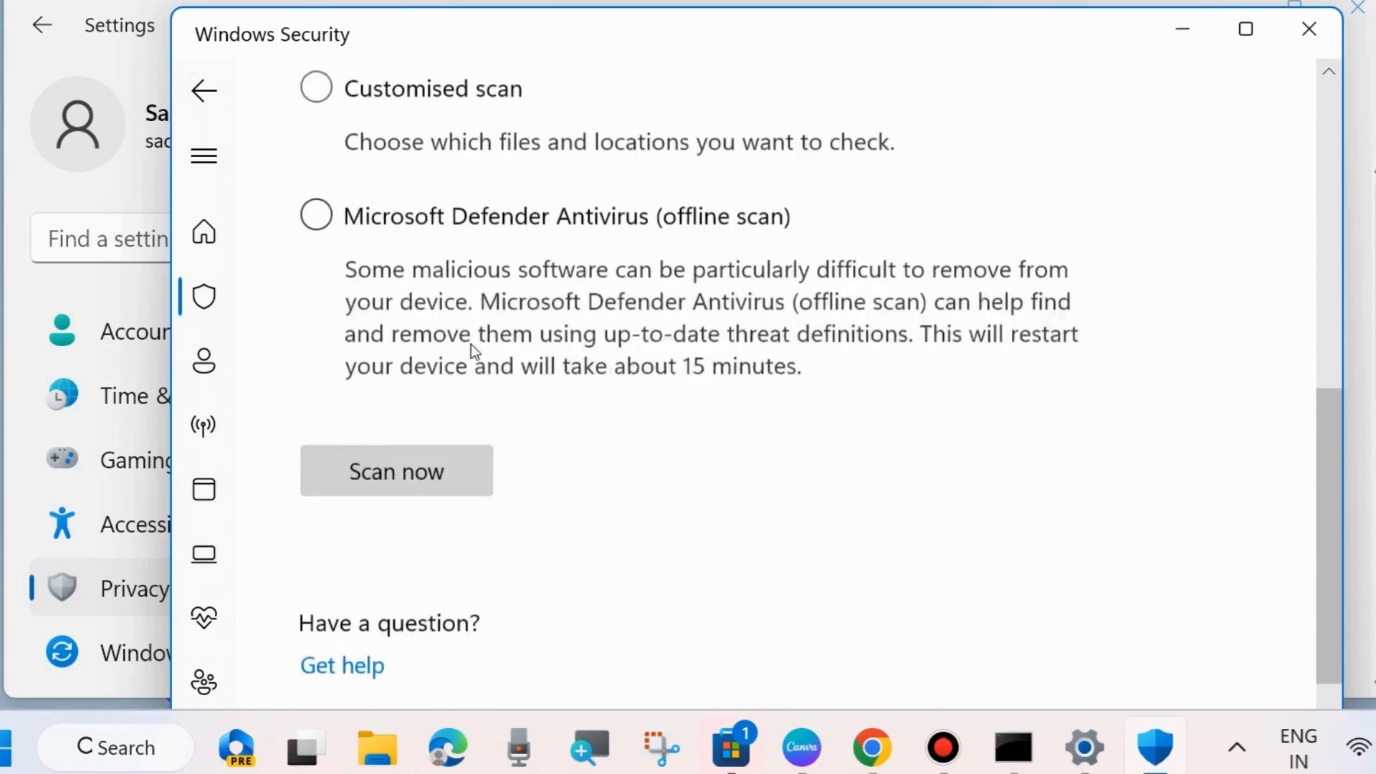
{"action": "scroll", "scroll_direction": "down", "scroll_amount": 3}
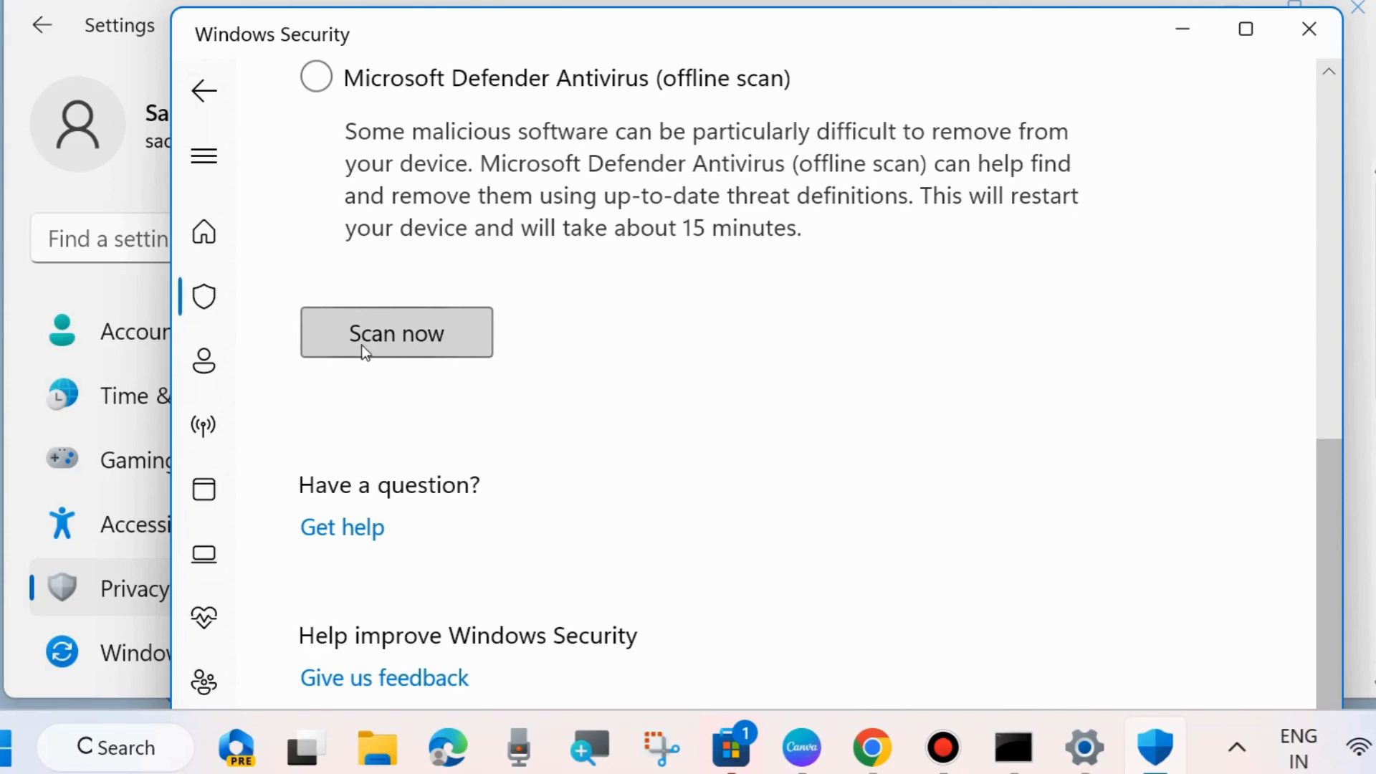
{"action": "left_click", "coordinate": [1290, 42]}
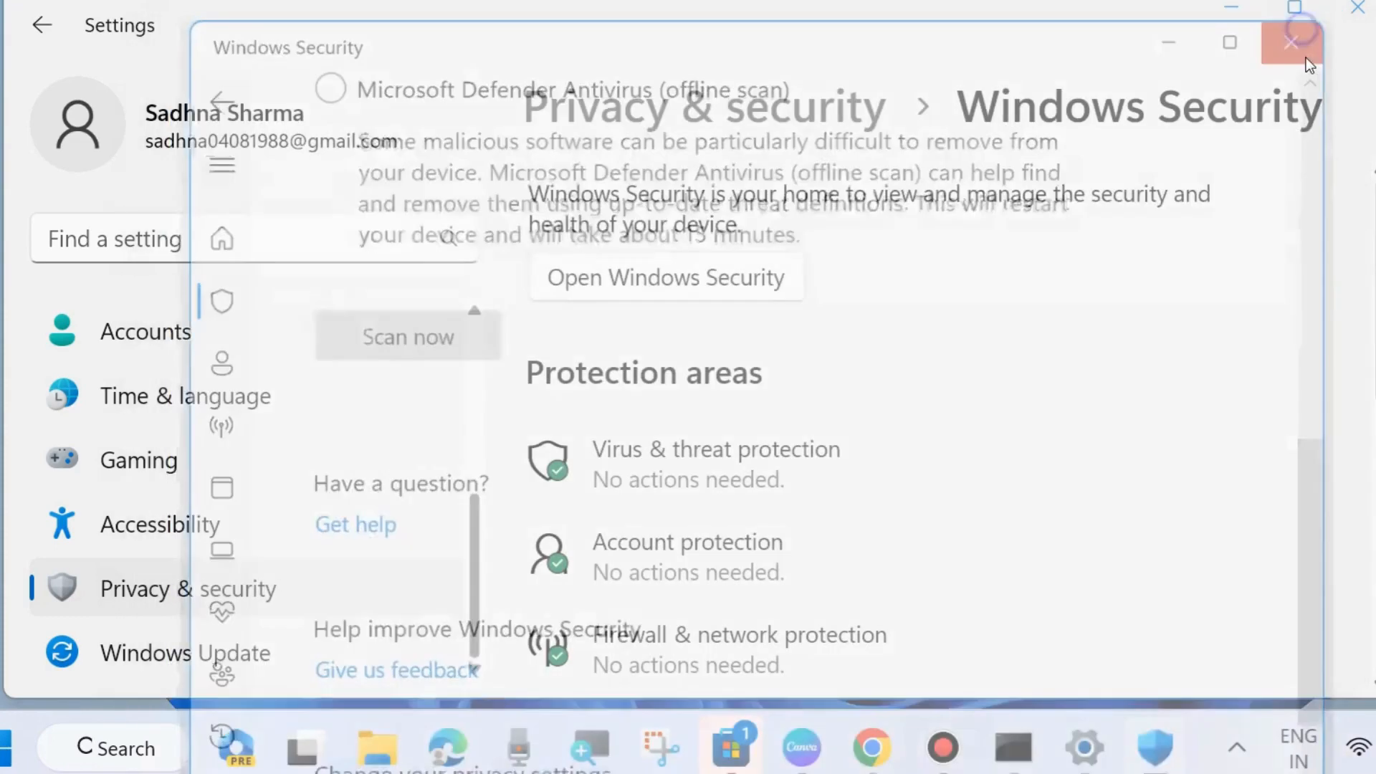